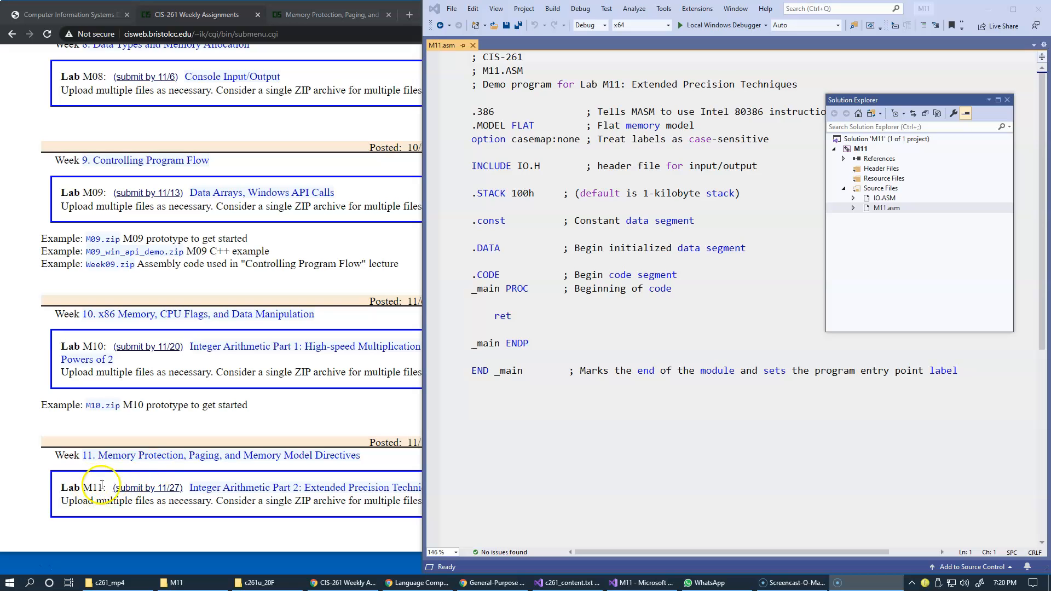
mouse_move(227, 461)
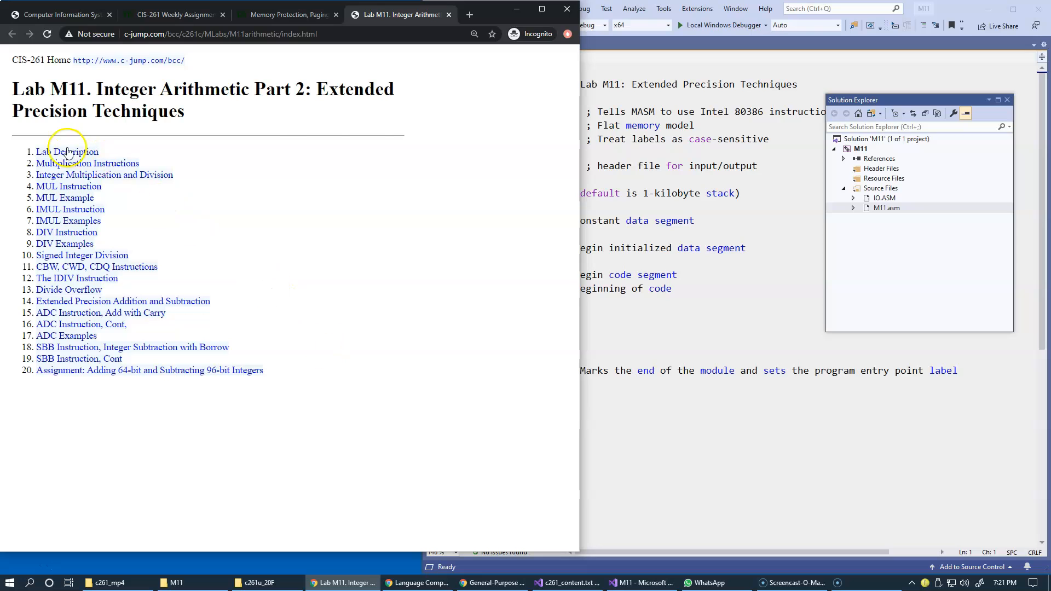
Open the '1. Lab Description' page from the Lab M11 index
click(65, 151)
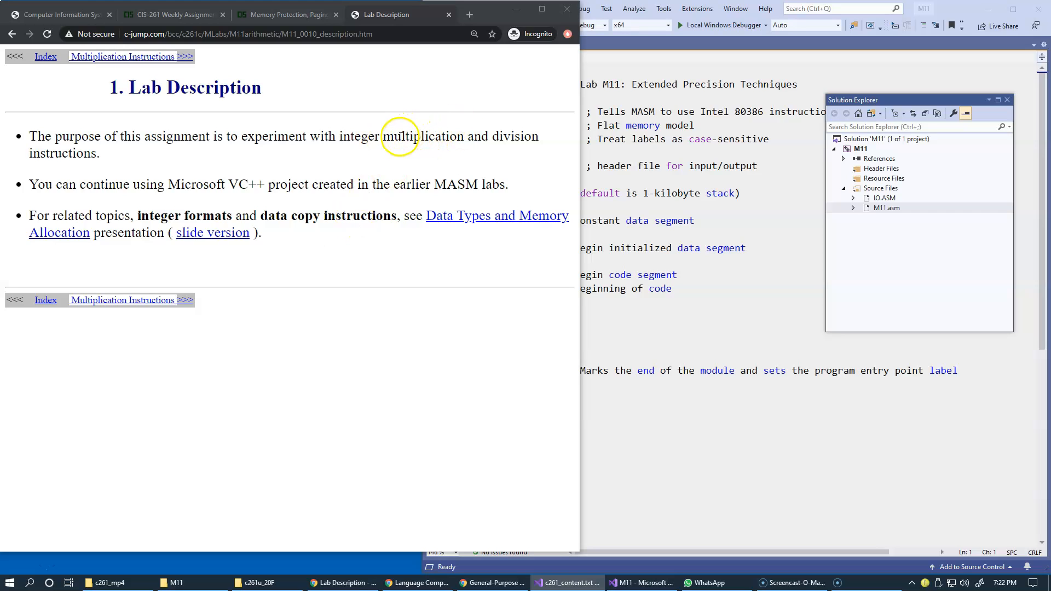
mouse_move(663, 248)
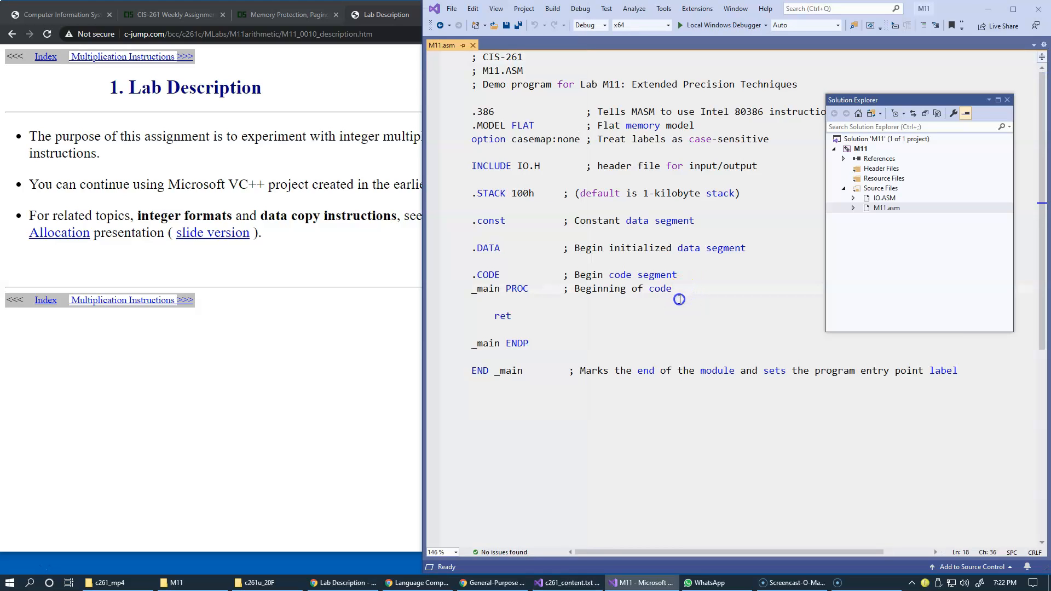
mouse_move(663, 304)
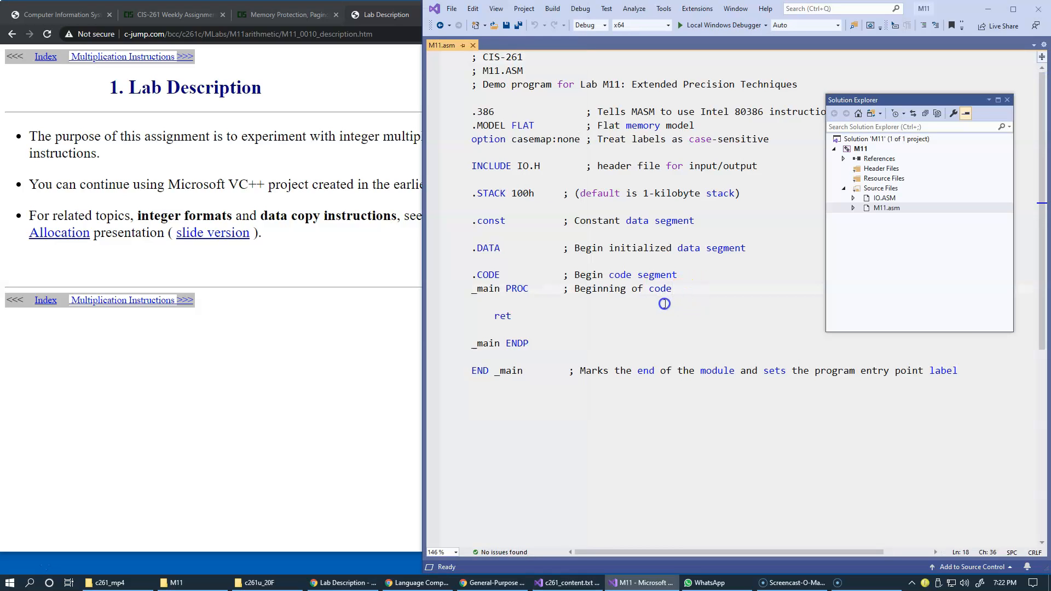
mouse_move(676, 329)
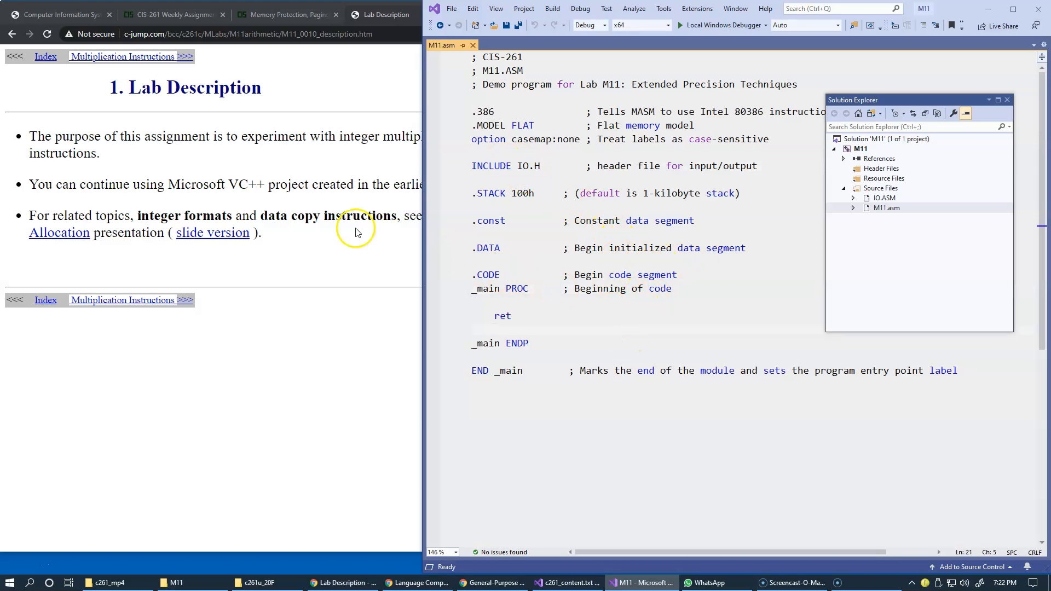
mouse_move(131, 60)
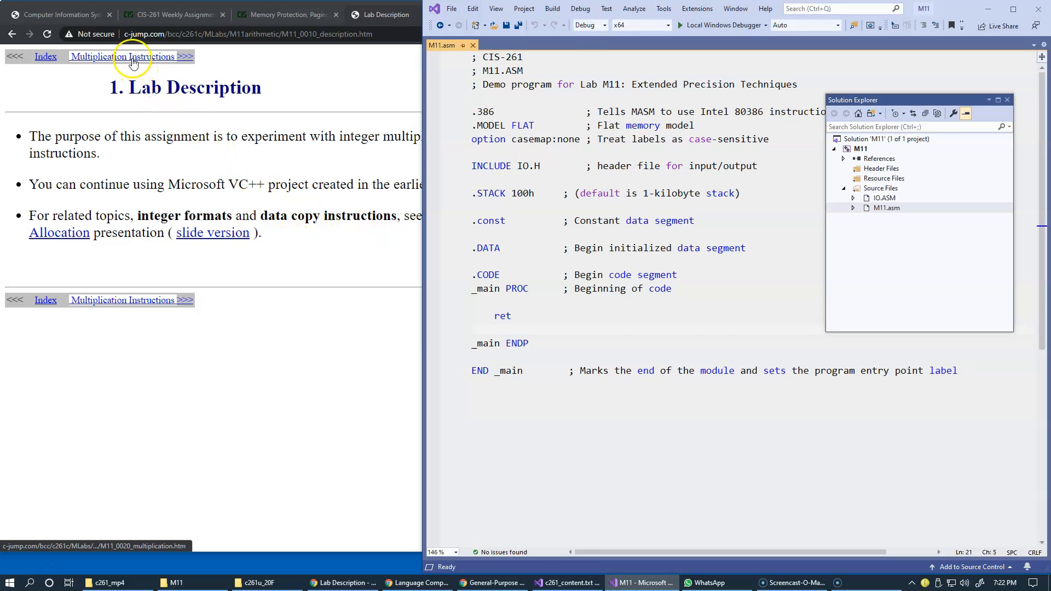
Open the Multiplication Instructions page, then switch the M11 solution platform from x64 to x86
click(121, 56)
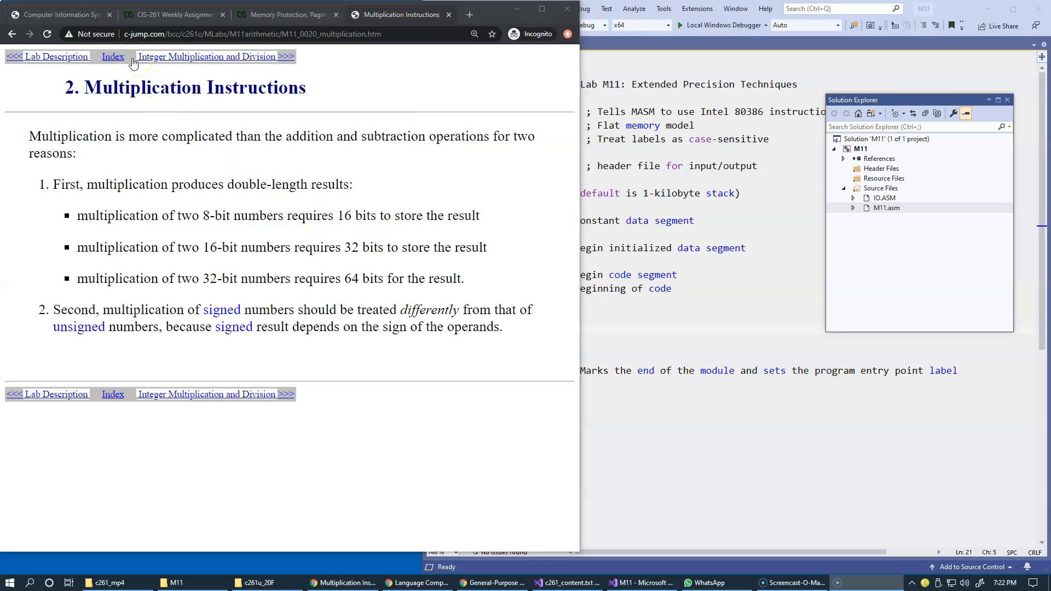
mouse_move(199, 83)
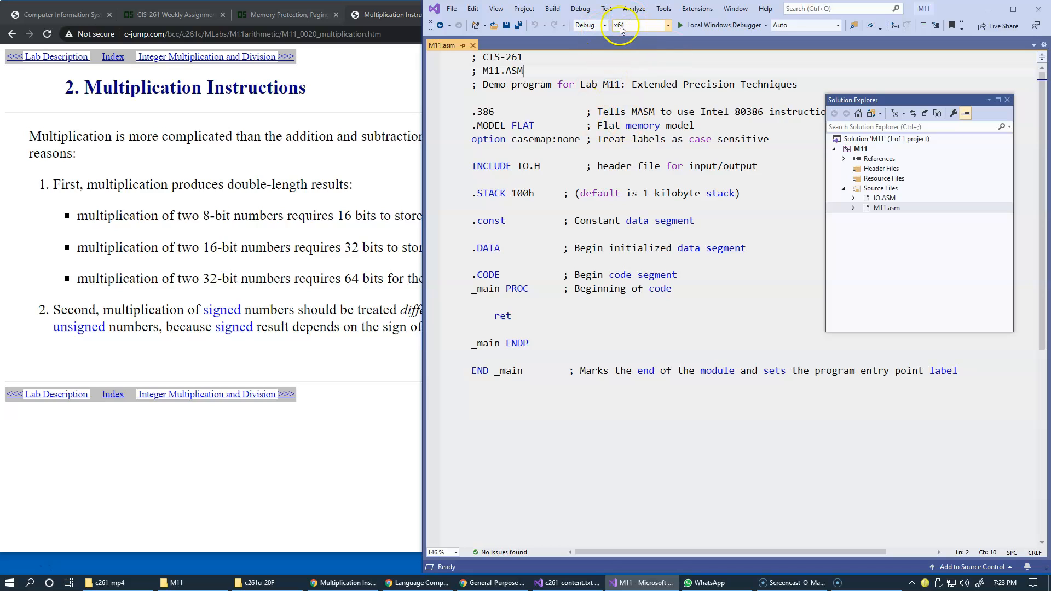
mouse_move(652, 34)
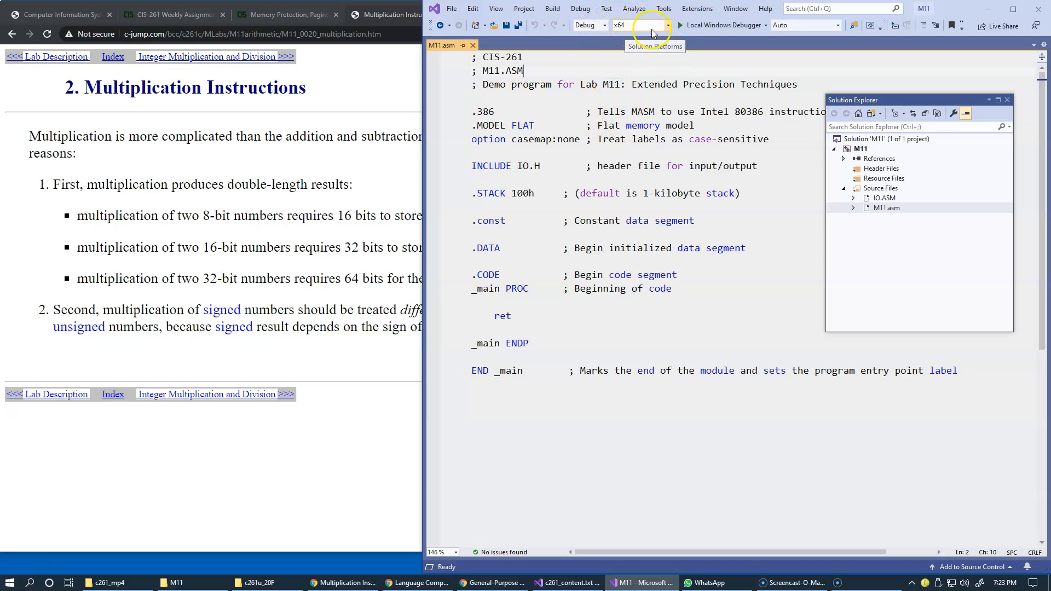
click(666, 24)
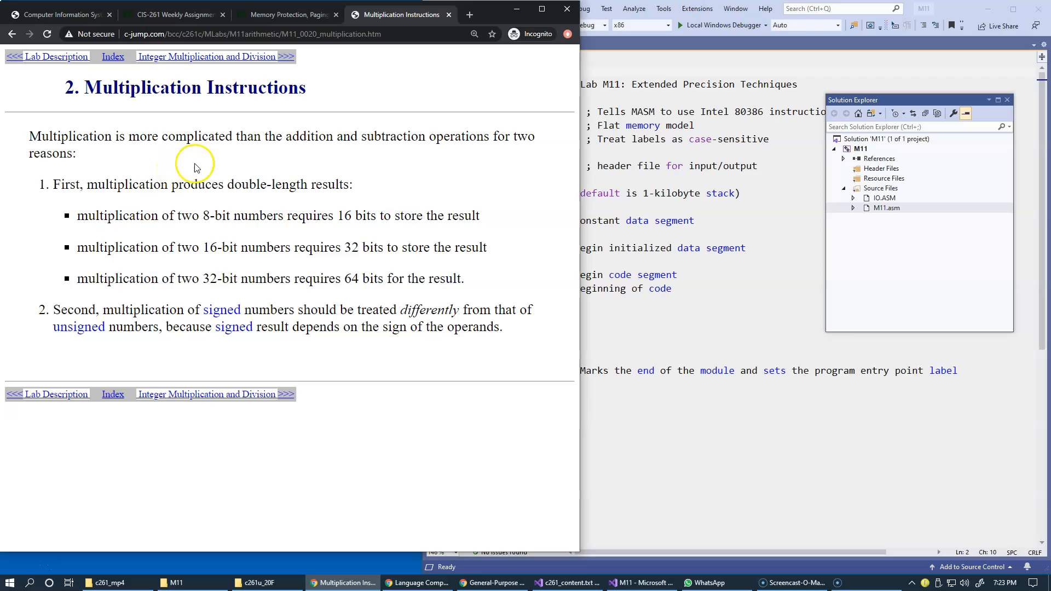
mouse_move(310, 155)
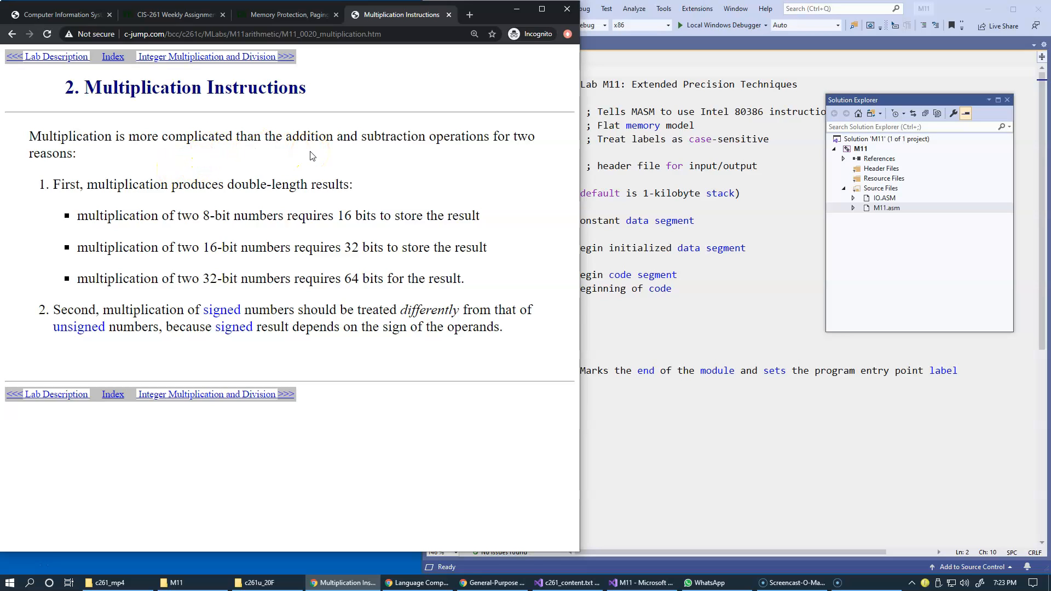
mouse_move(263, 210)
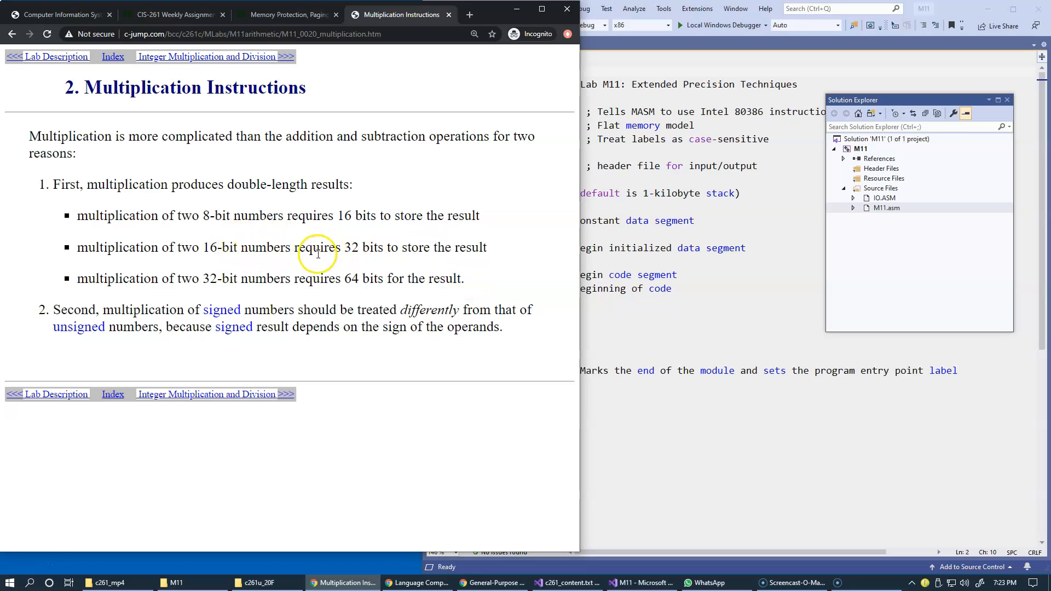
mouse_move(466, 247)
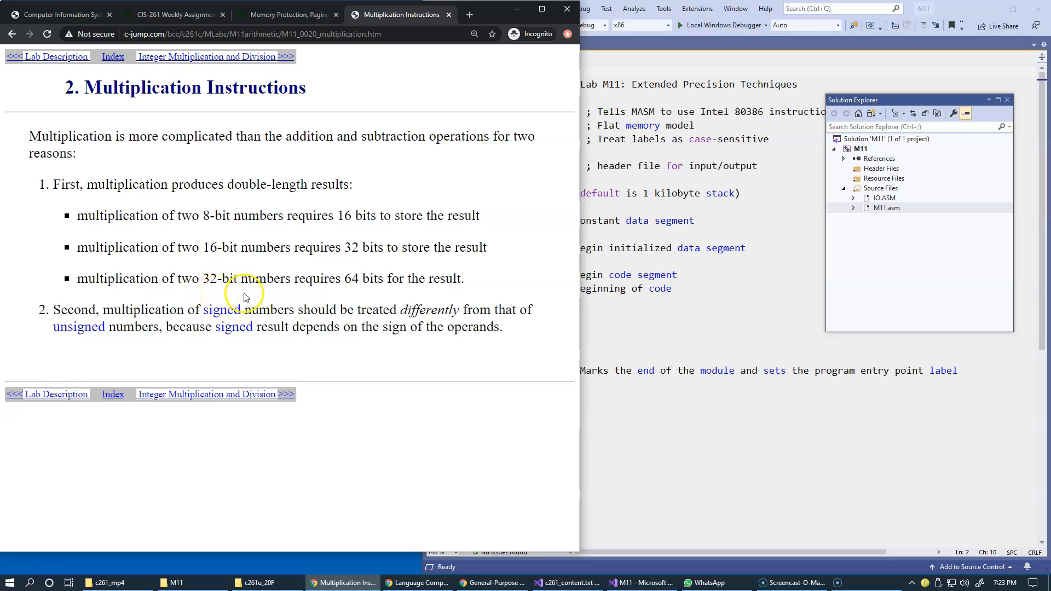
mouse_move(397, 290)
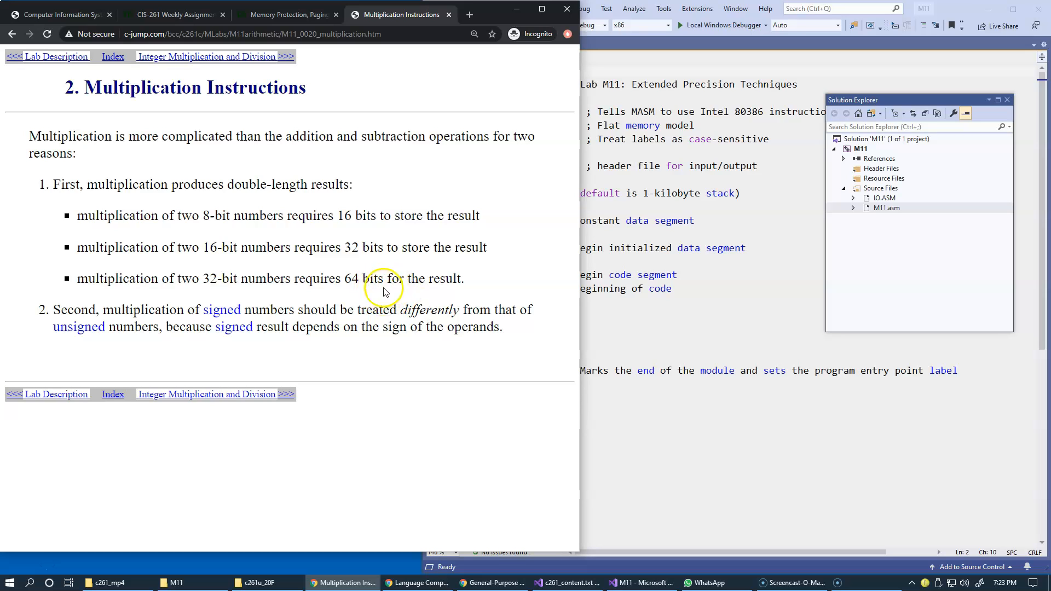
mouse_move(613, 30)
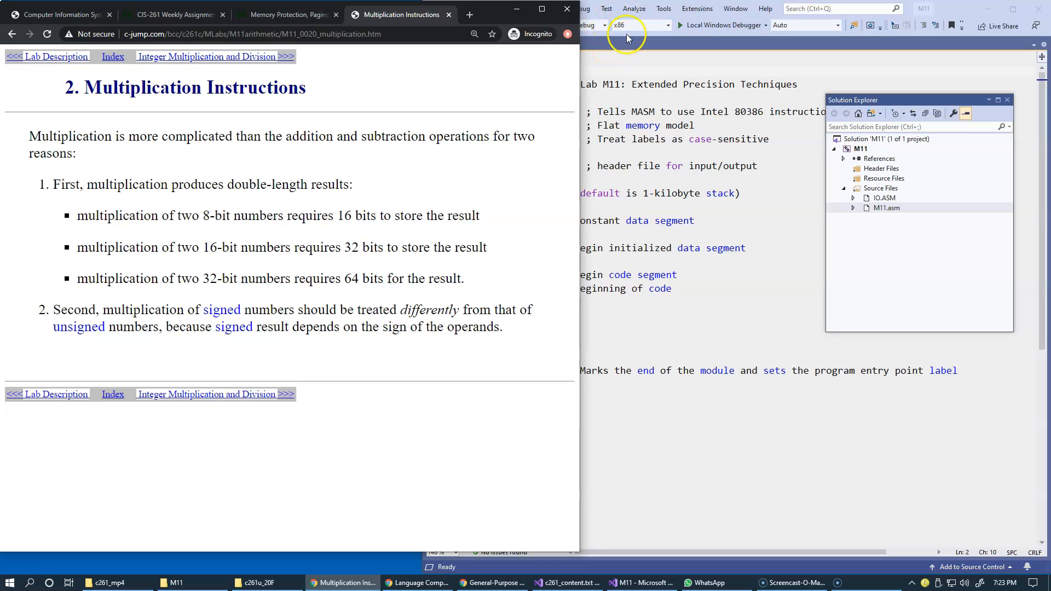
mouse_move(414, 289)
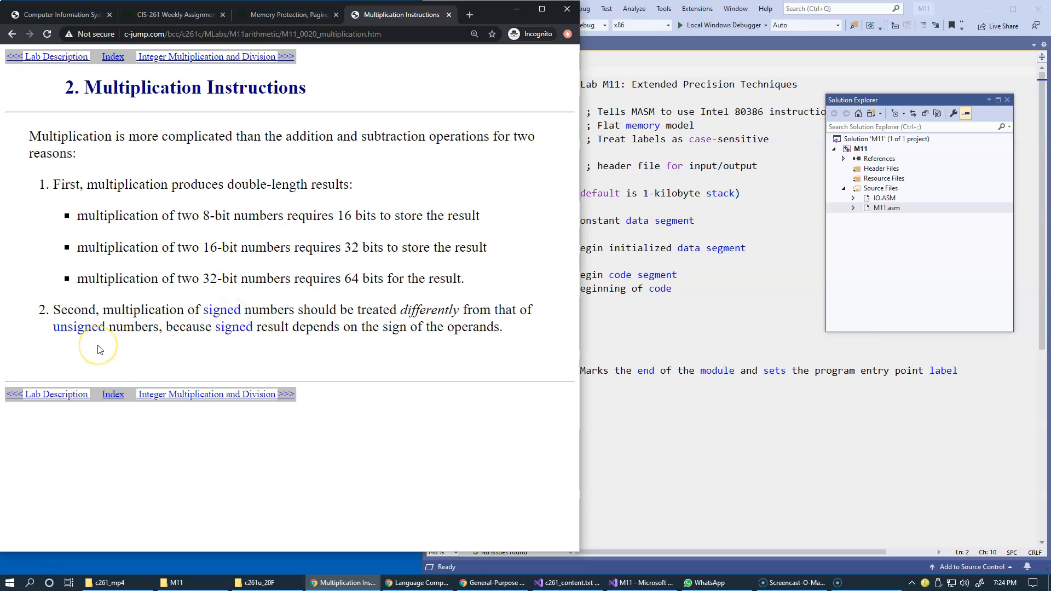
mouse_move(321, 333)
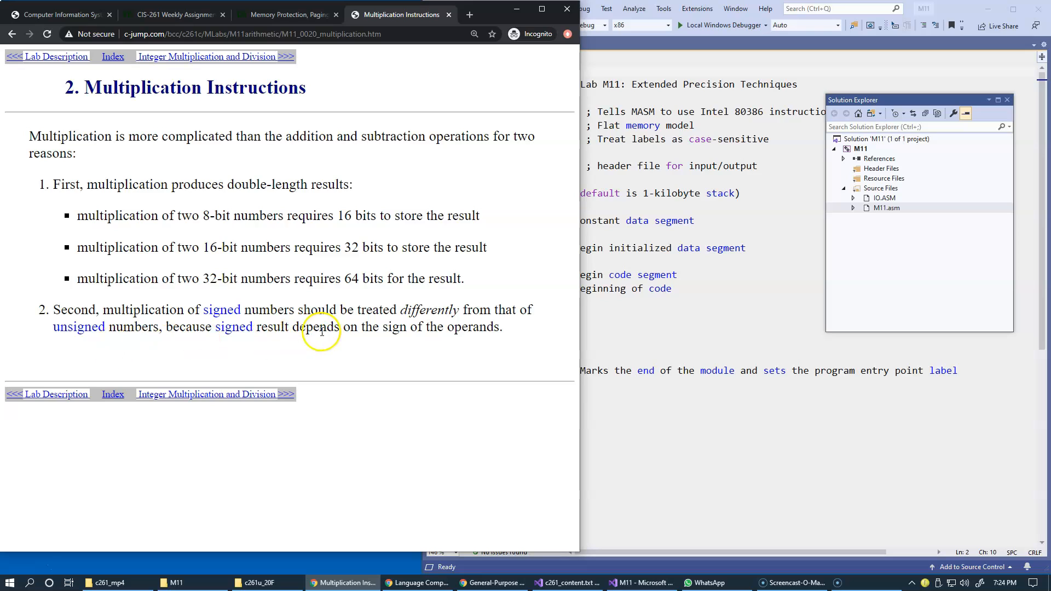
mouse_move(413, 340)
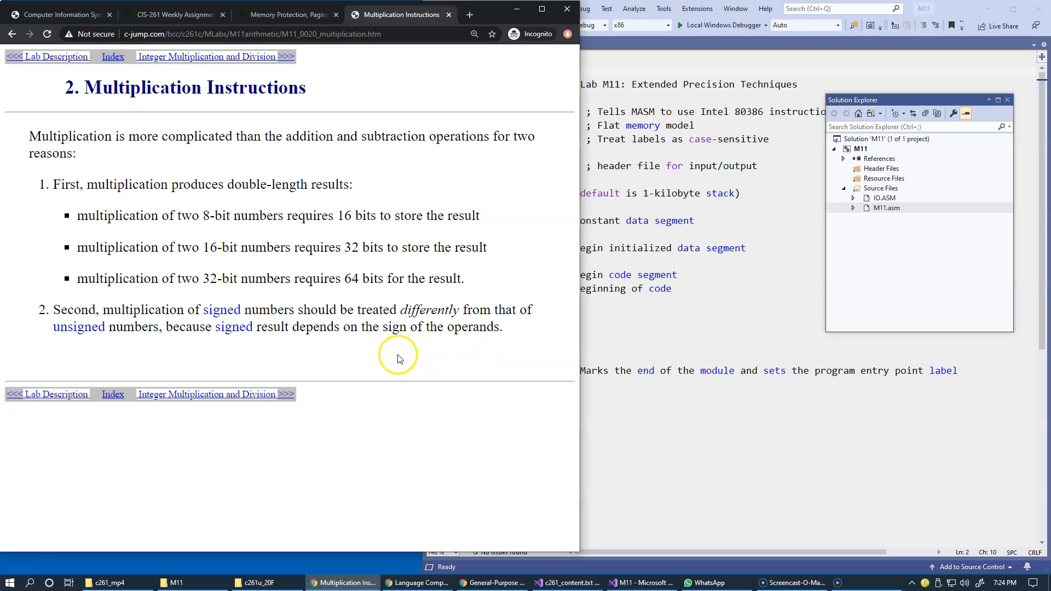
mouse_move(429, 363)
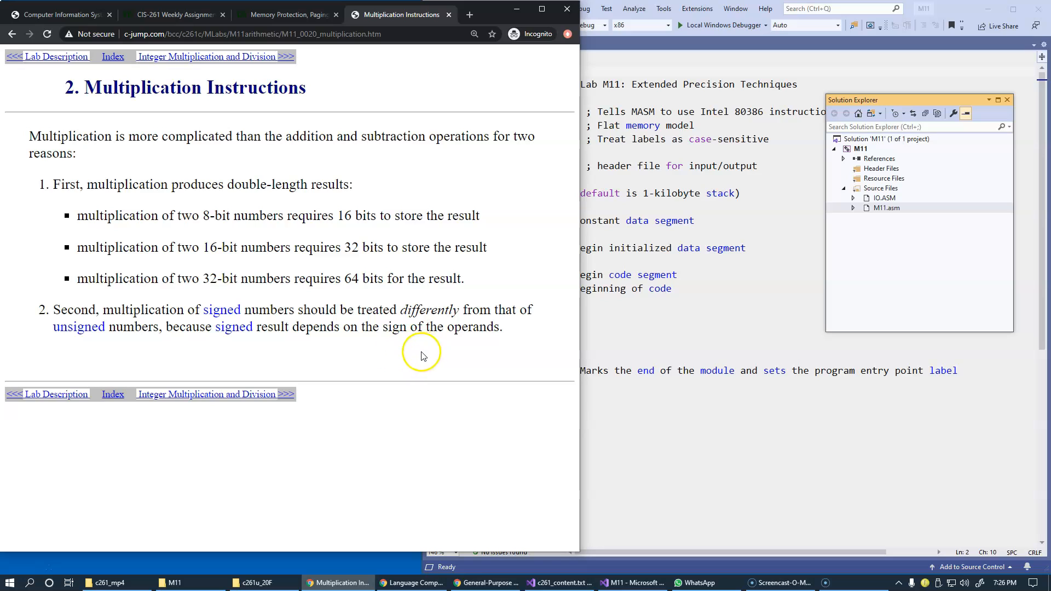
mouse_move(189, 62)
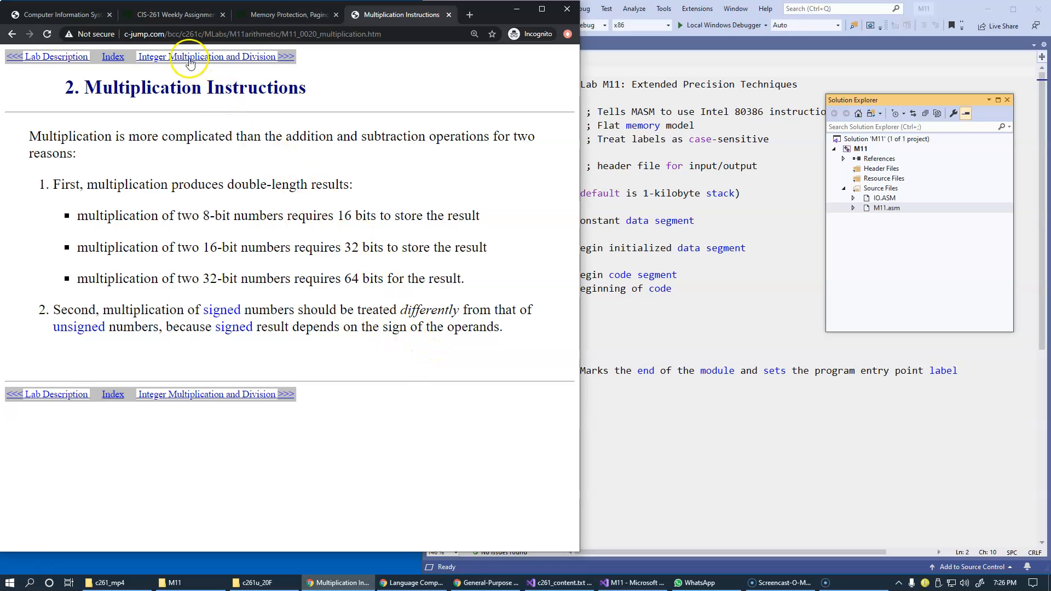
Navigate to the Integer Multiplication and Division page covering MUL, DIV, IMUL and IDIV
click(212, 56)
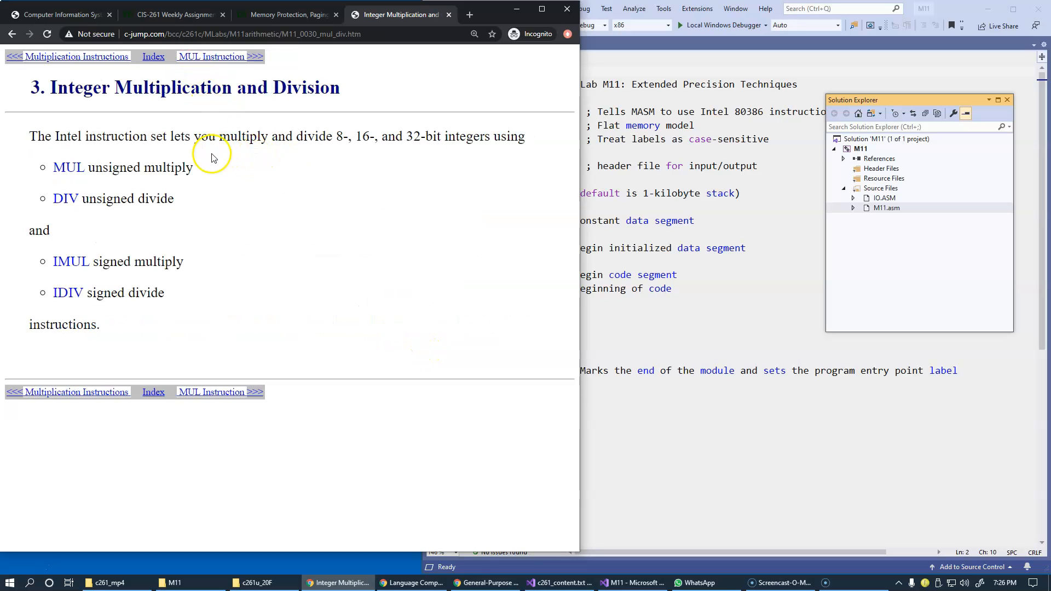
mouse_move(173, 163)
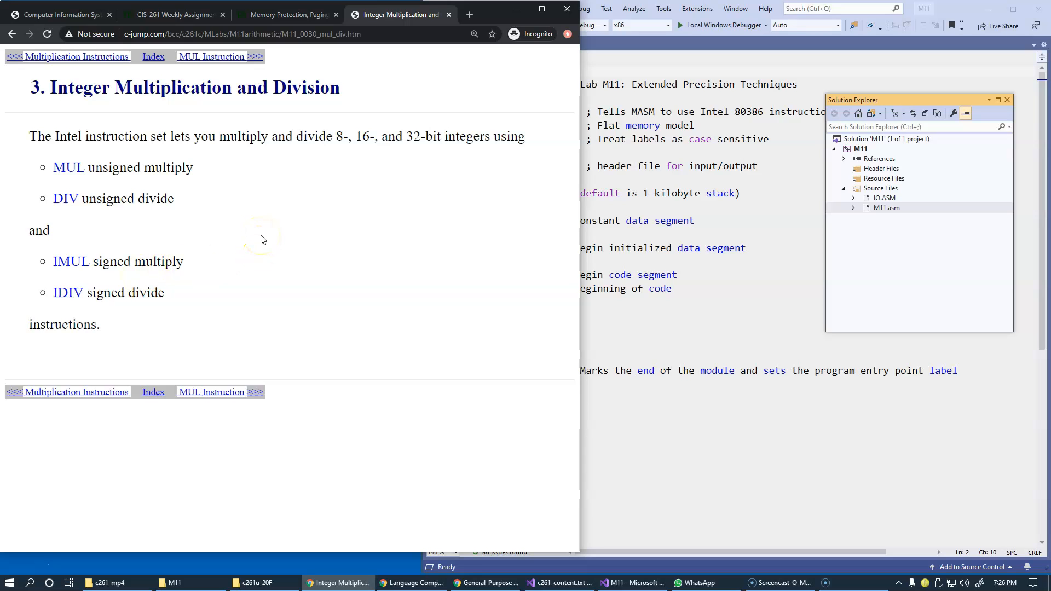
mouse_move(241, 203)
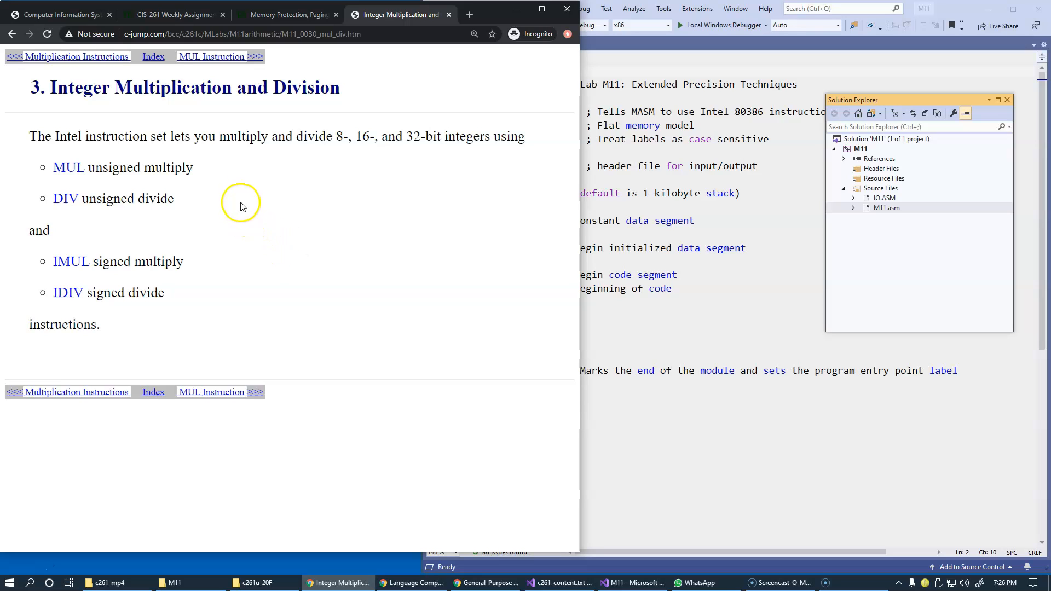
mouse_move(226, 260)
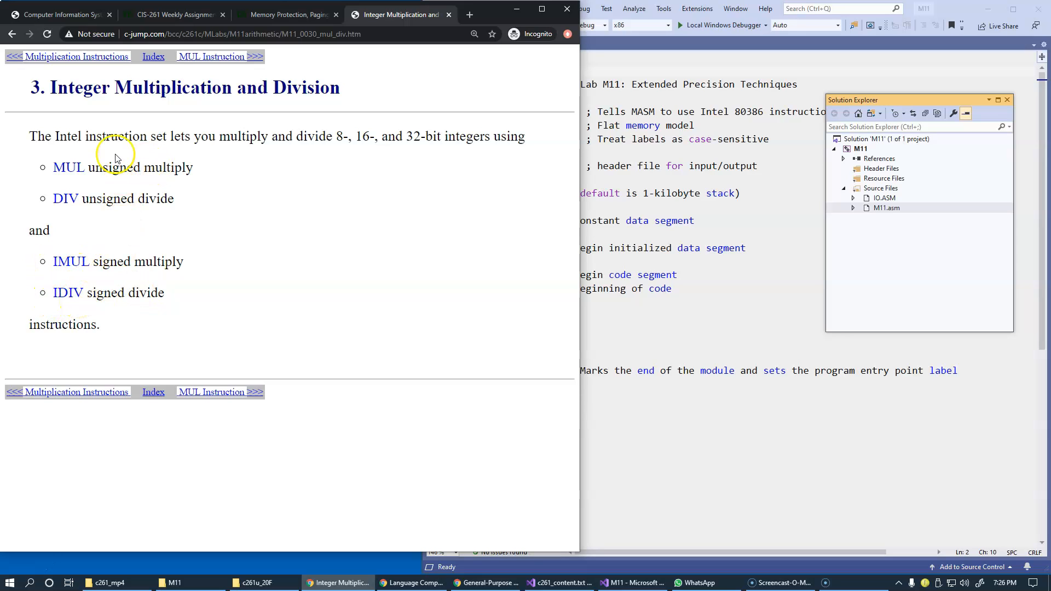
mouse_move(140, 221)
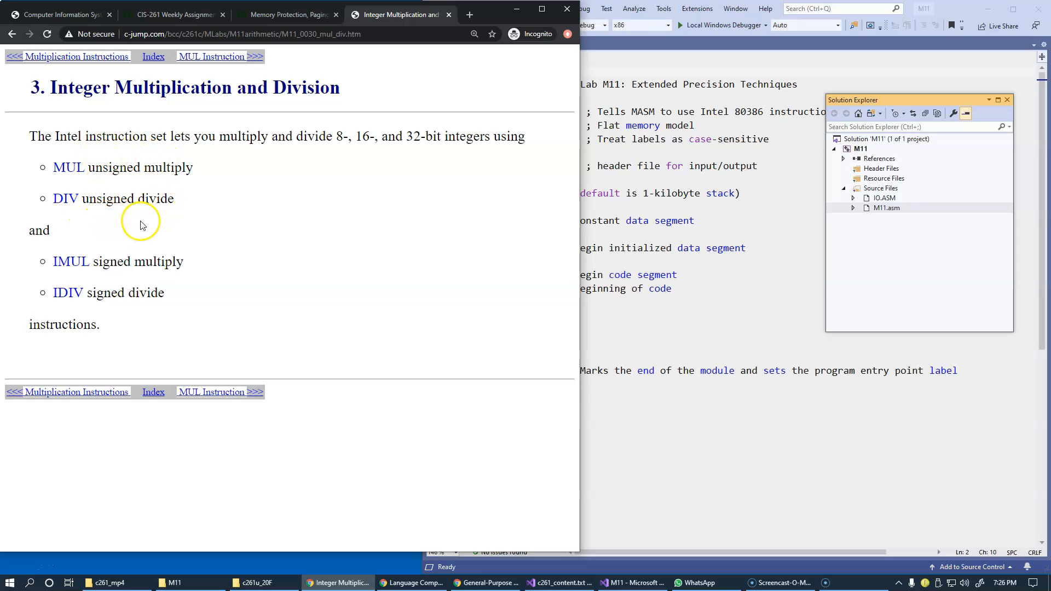
click(219, 56)
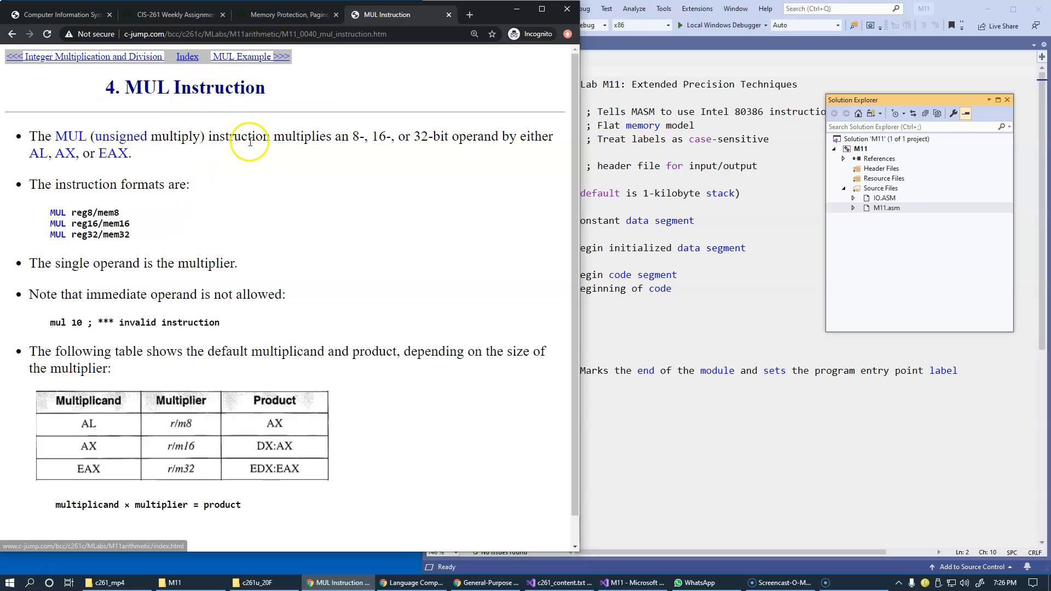
mouse_move(272, 213)
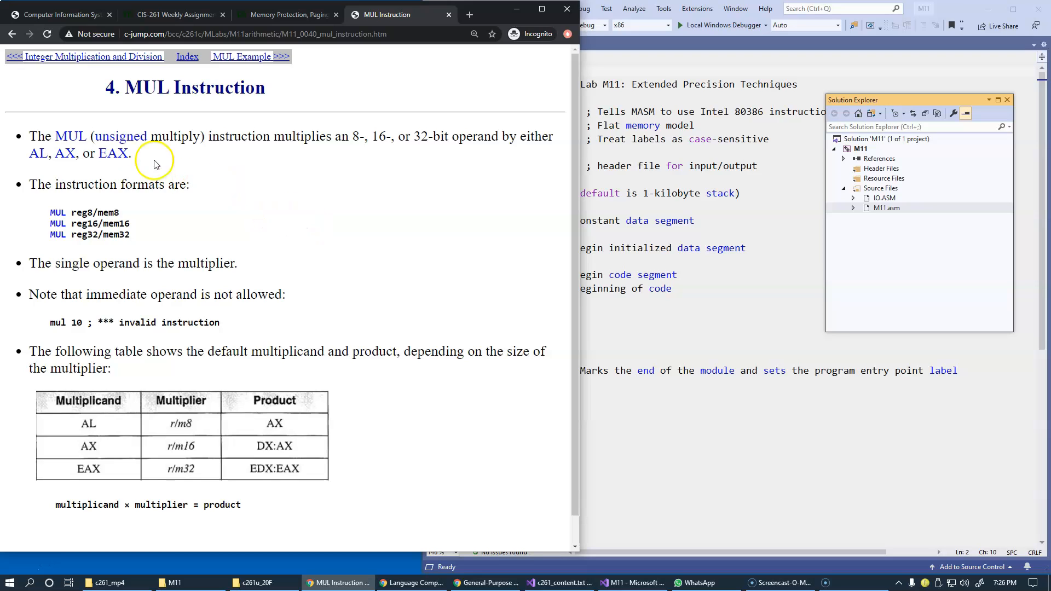
double_click(70, 137)
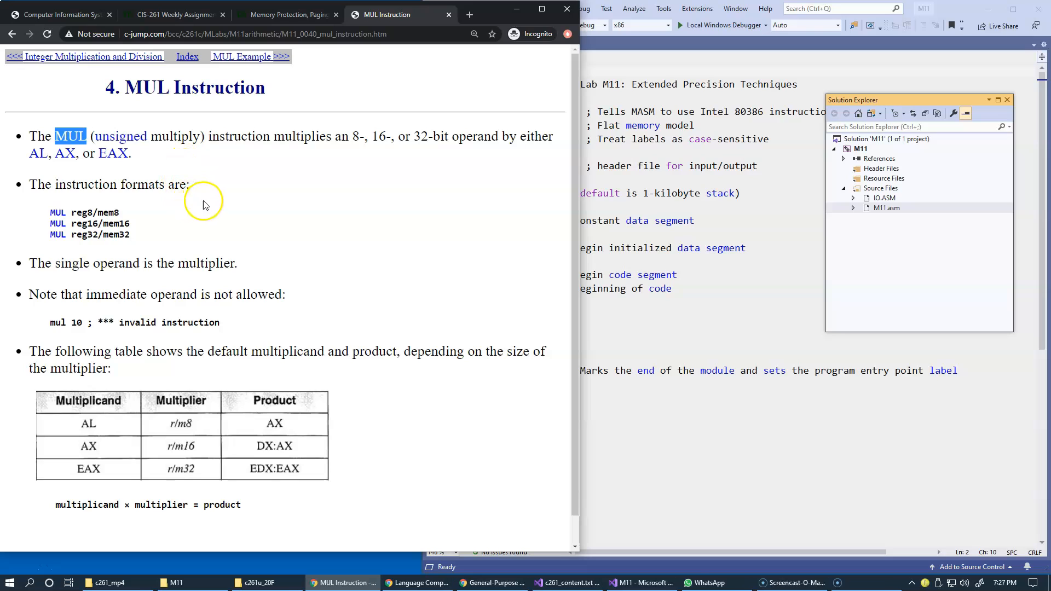
mouse_move(240, 153)
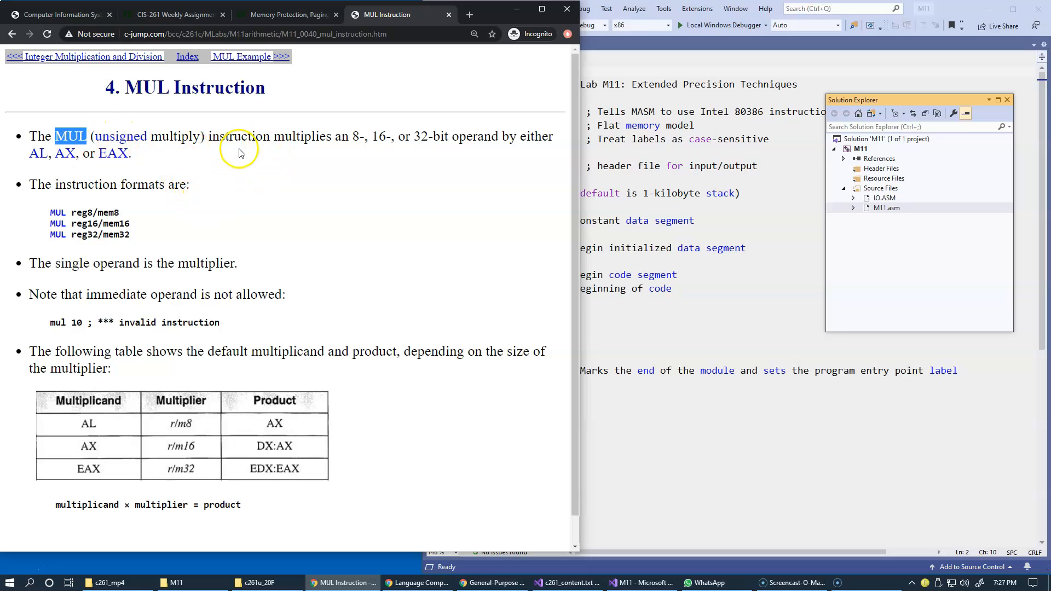
mouse_move(306, 156)
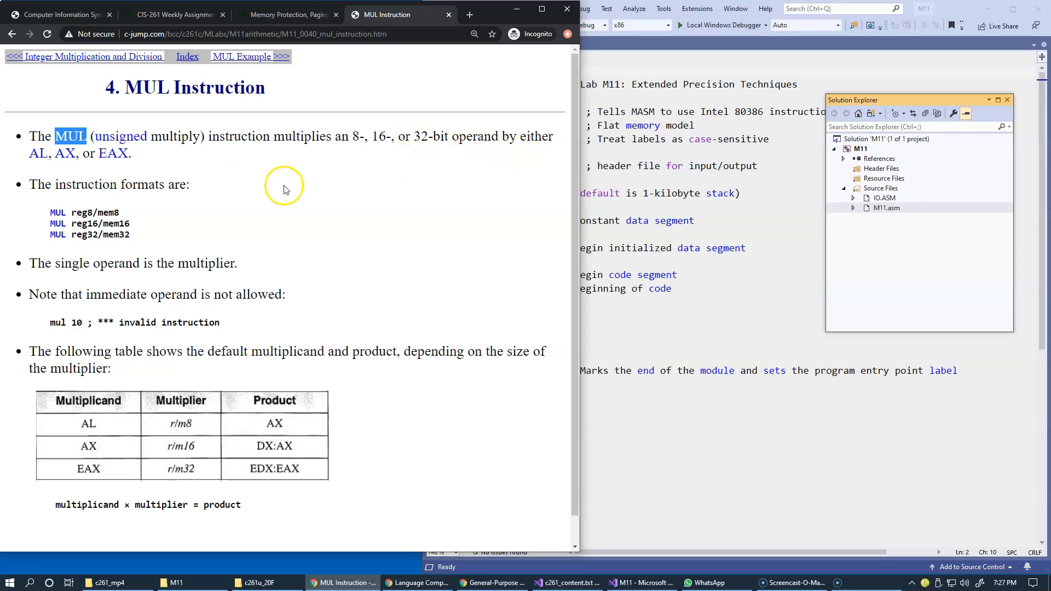
mouse_move(126, 168)
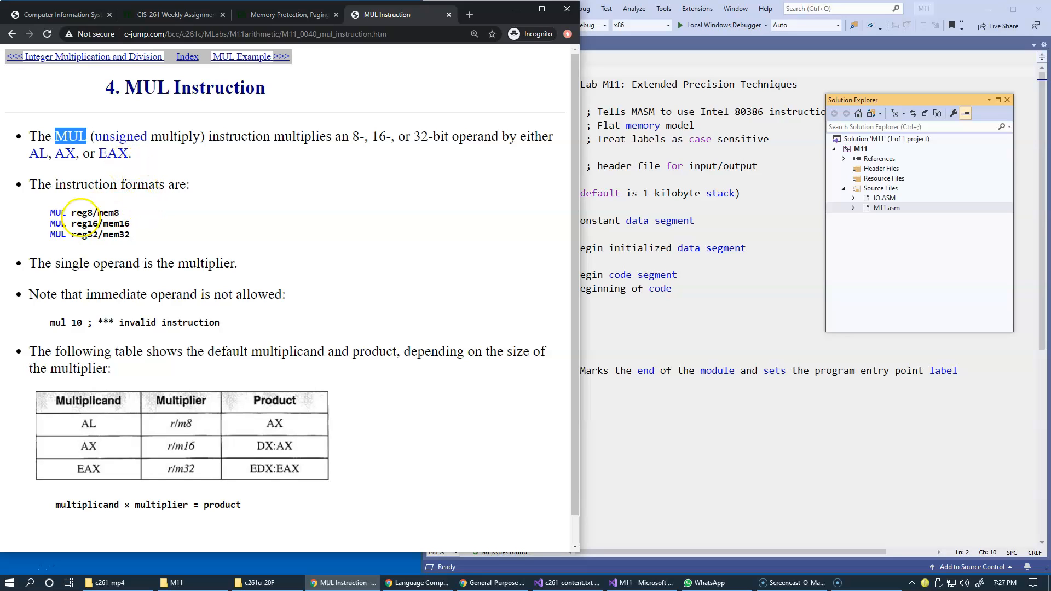
mouse_move(143, 225)
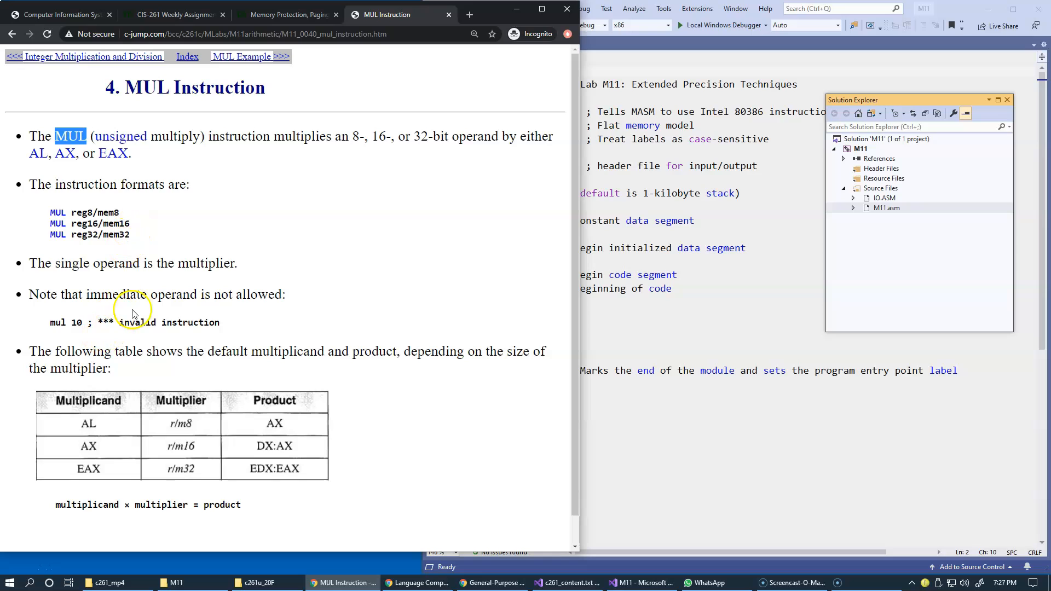
mouse_move(100, 228)
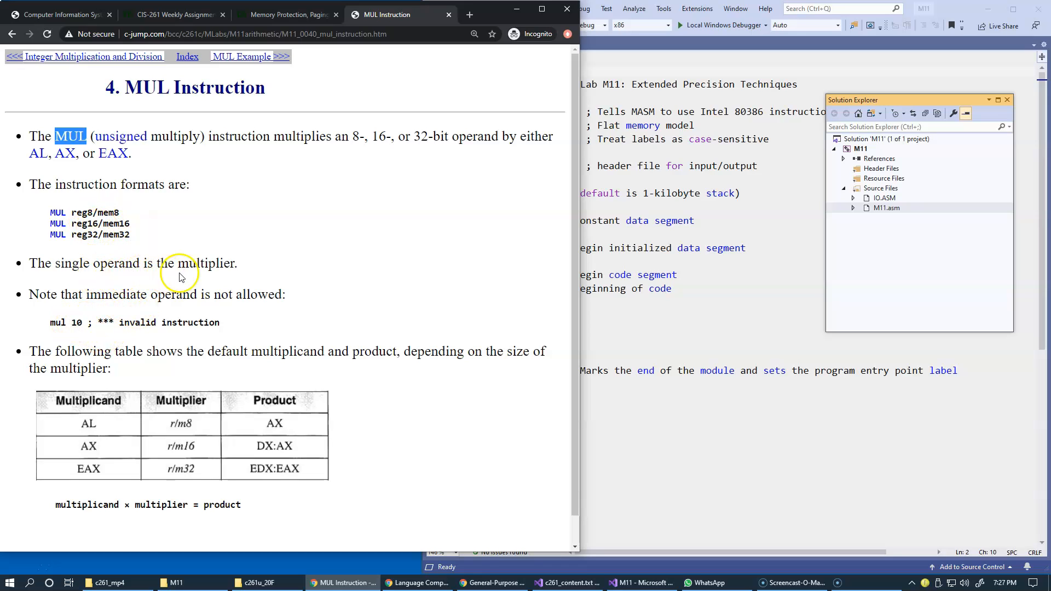
double_click(207, 263)
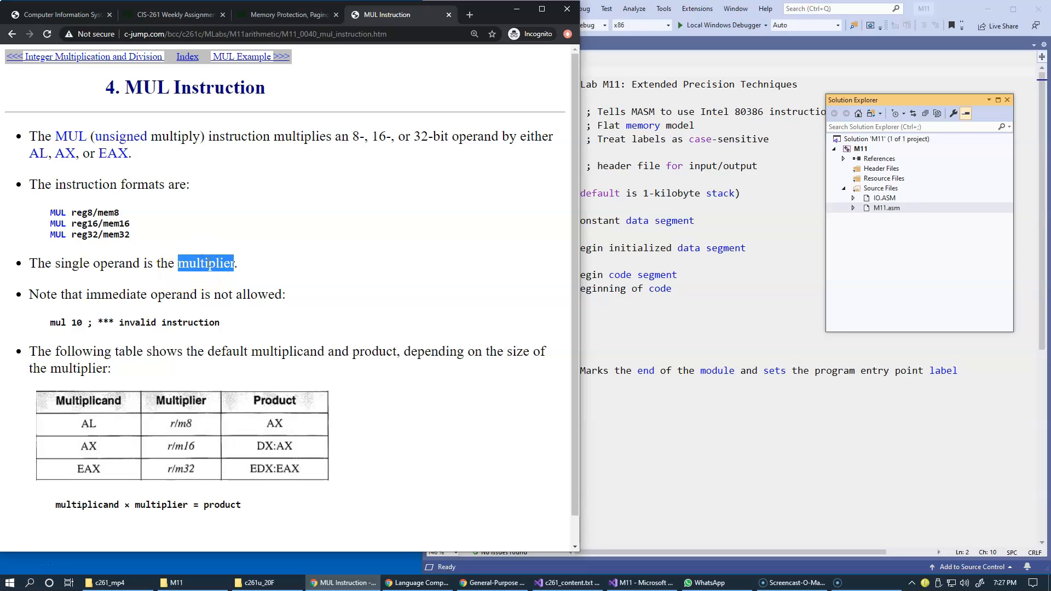
mouse_move(44, 147)
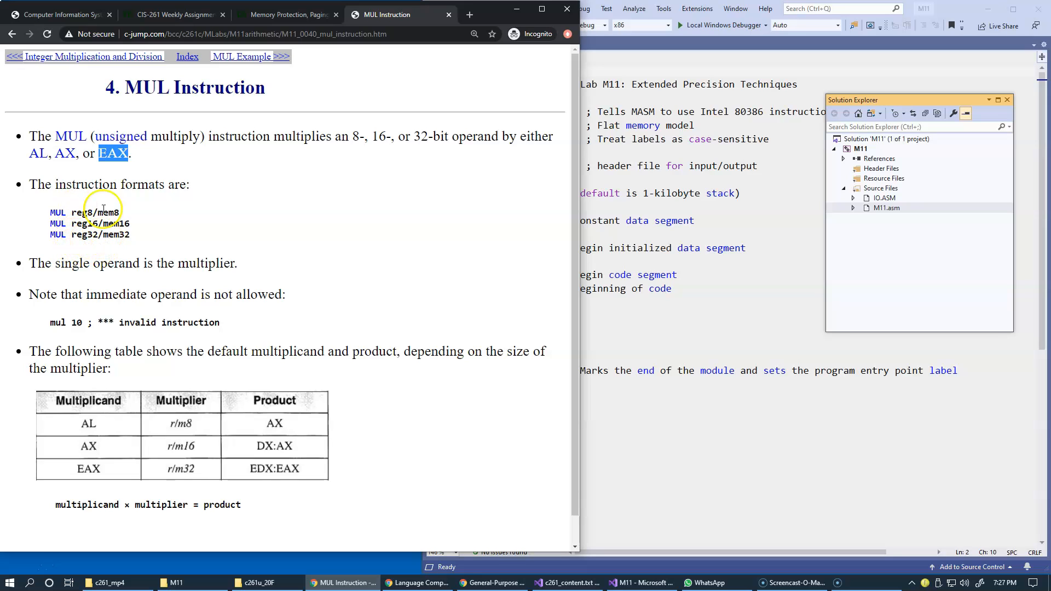
double_click(81, 212)
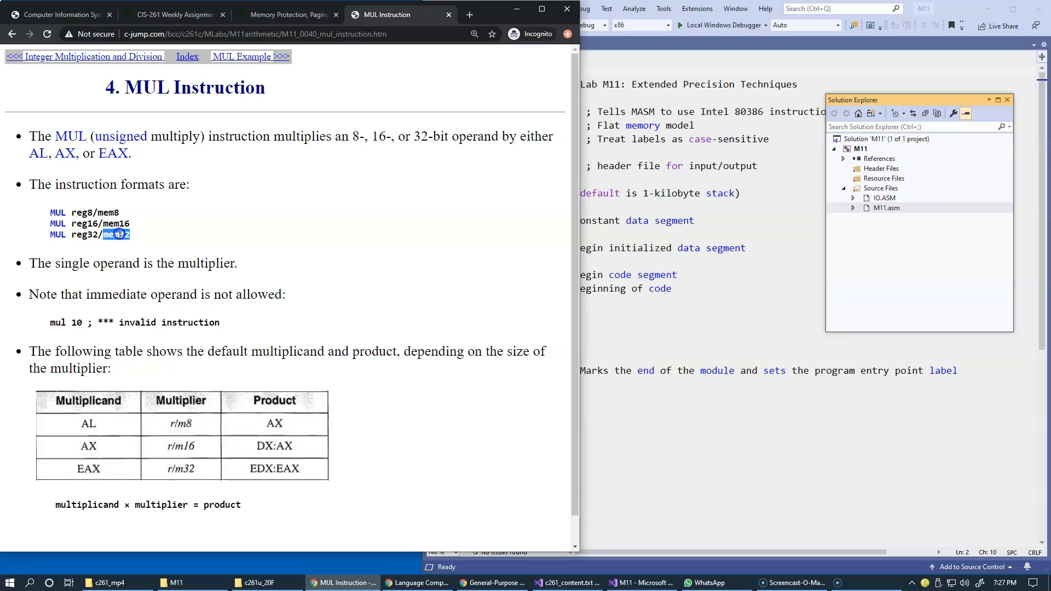
click(143, 239)
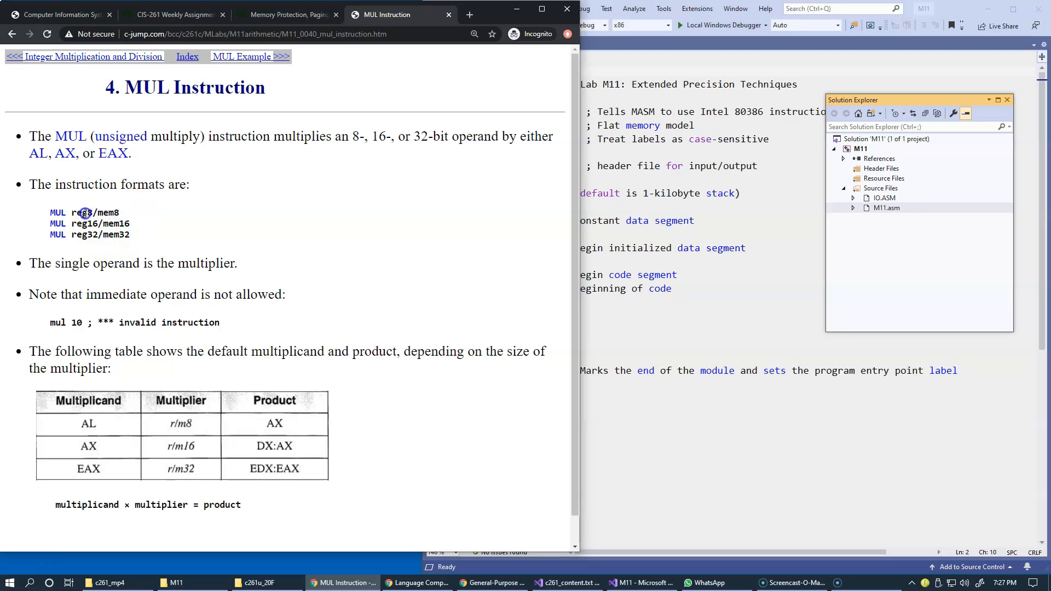
double_click(82, 212)
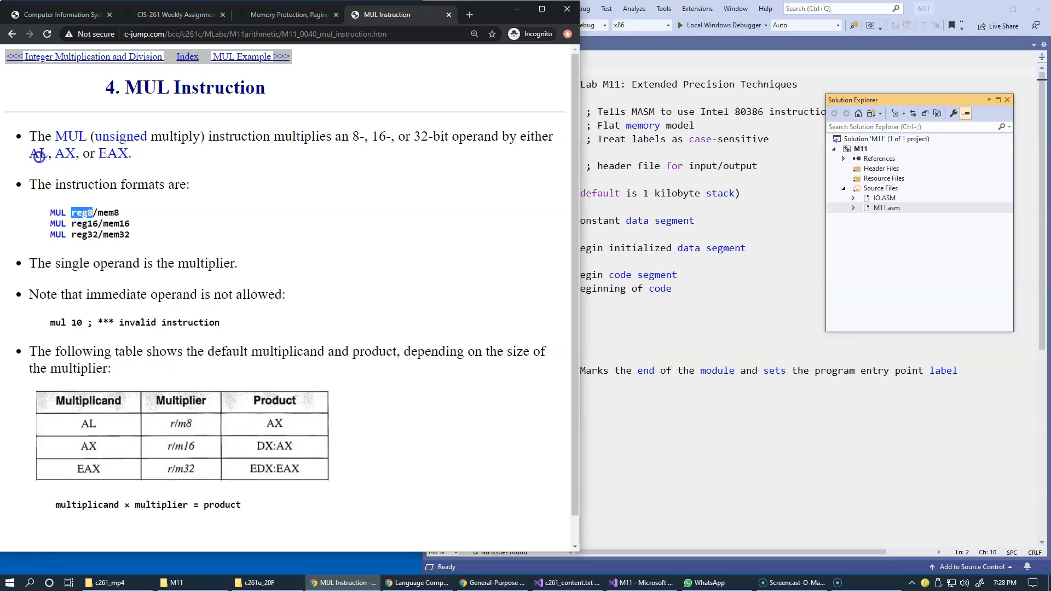
double_click(39, 153)
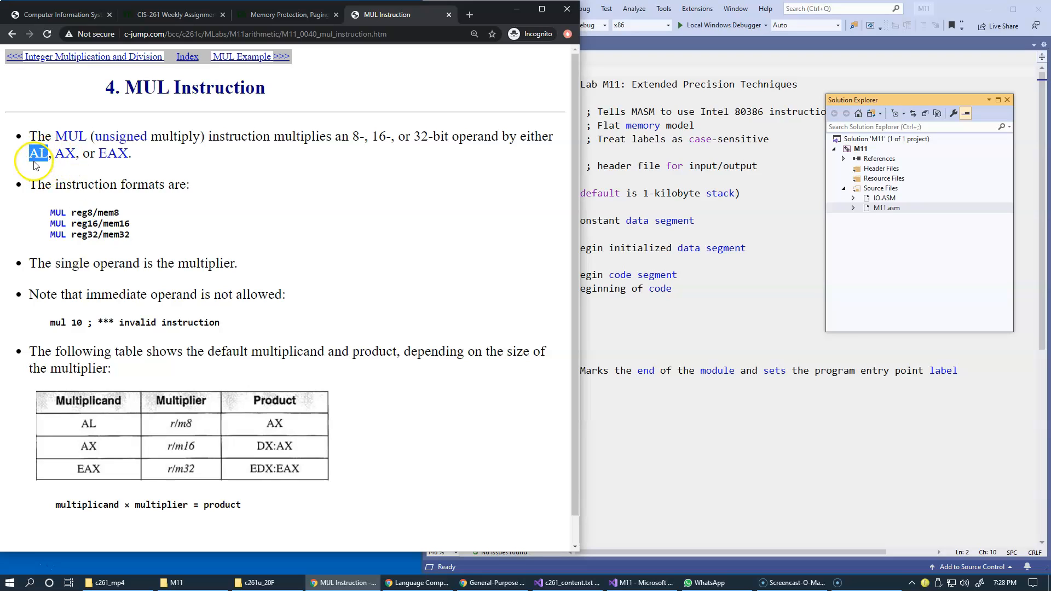
mouse_move(41, 165)
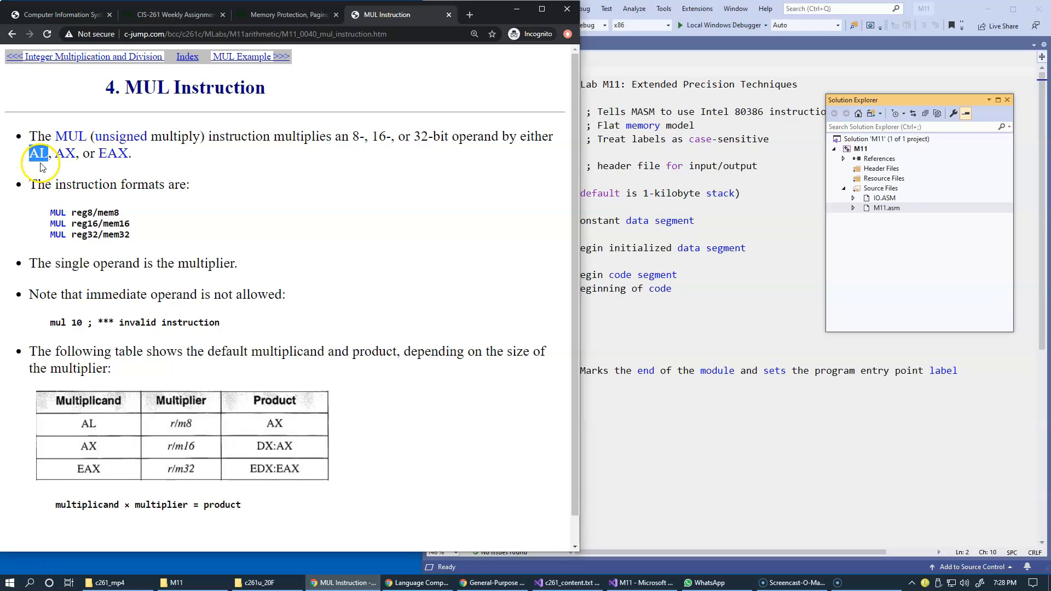
double_click(82, 224)
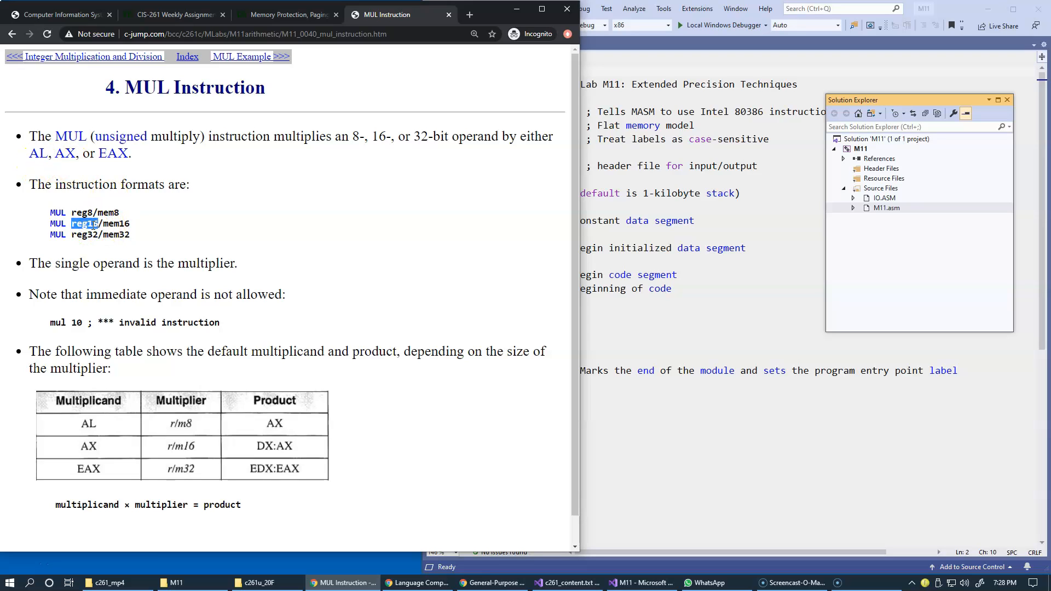
double_click(65, 152)
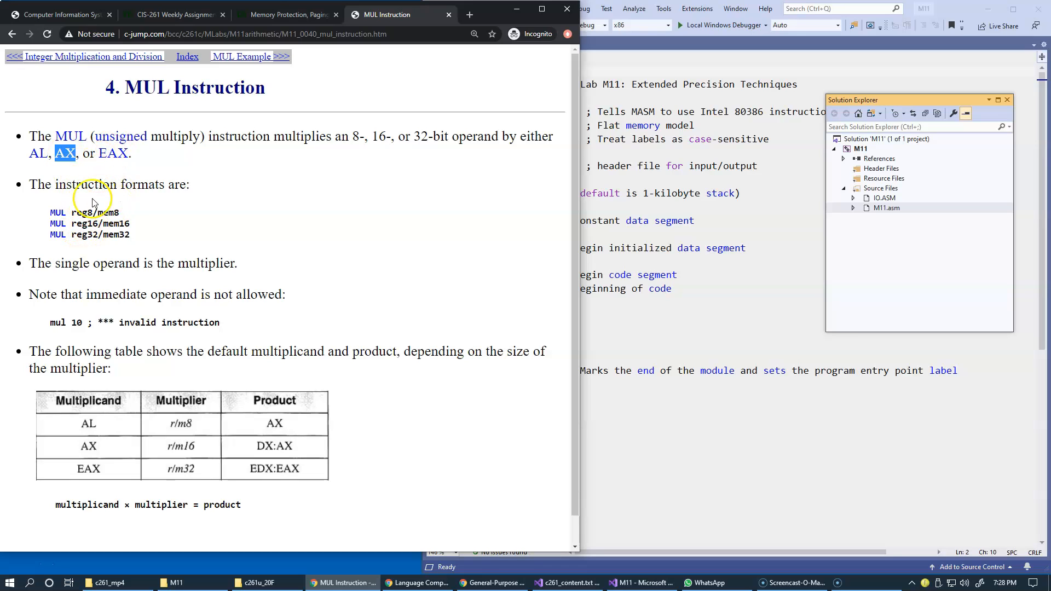
double_click(83, 235)
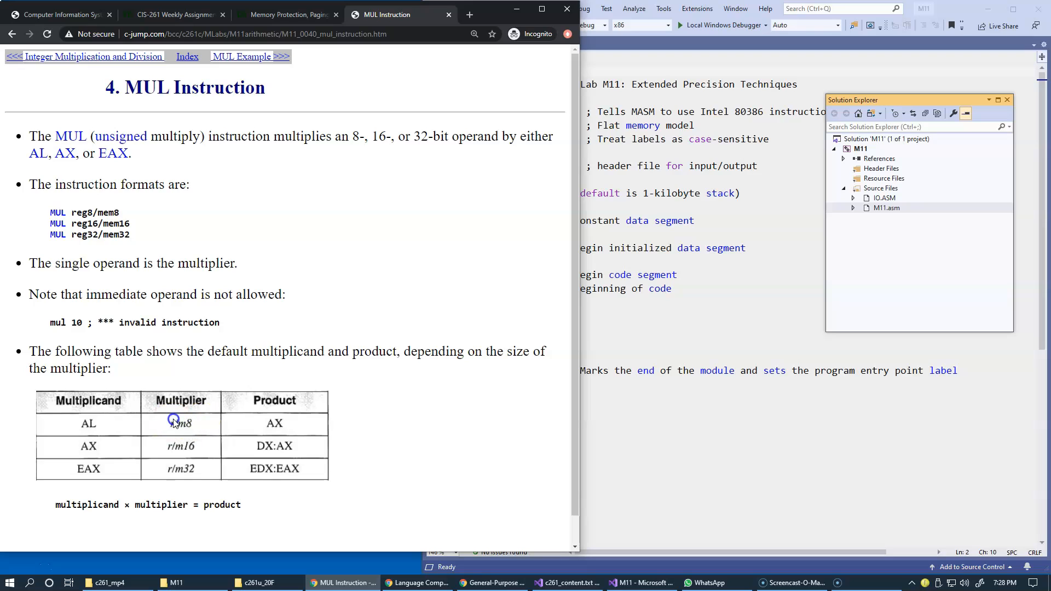
mouse_move(254, 412)
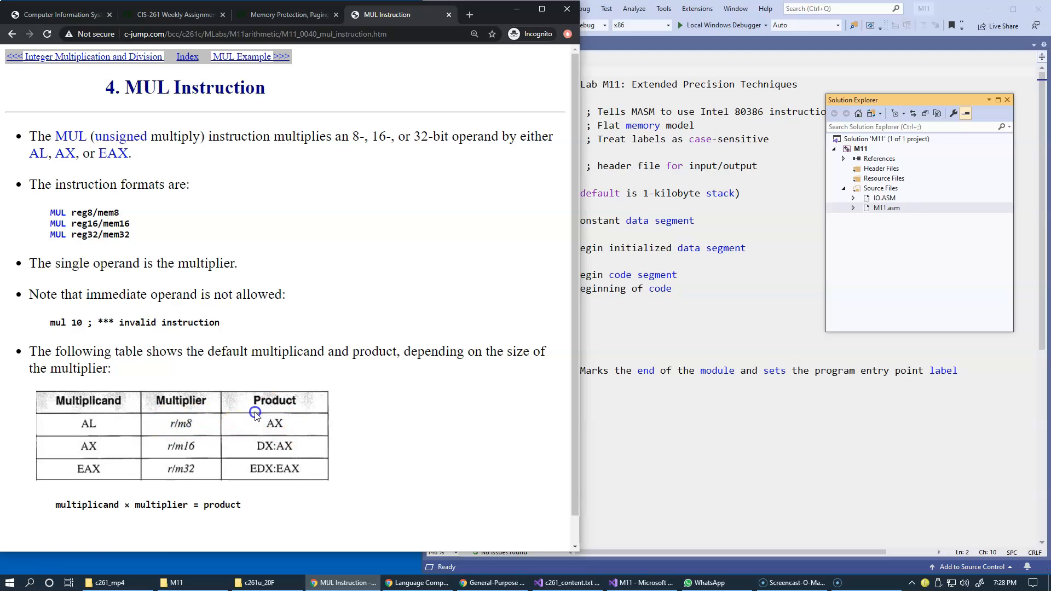
mouse_move(283, 427)
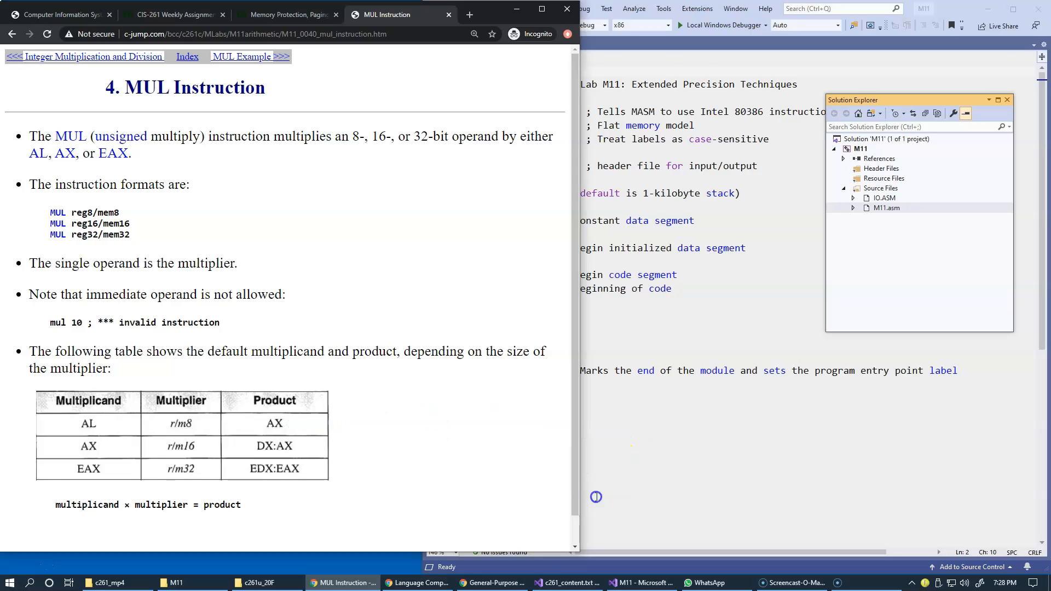
Show the General-Purpose Registers window on the right beside the MUL Instruction window
click(490, 582)
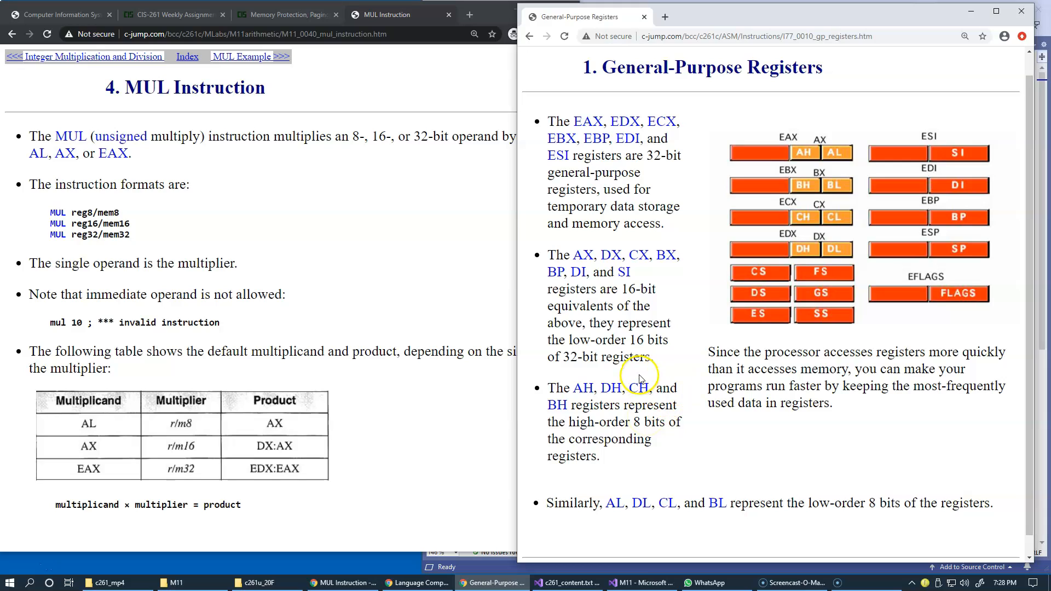
mouse_move(421, 379)
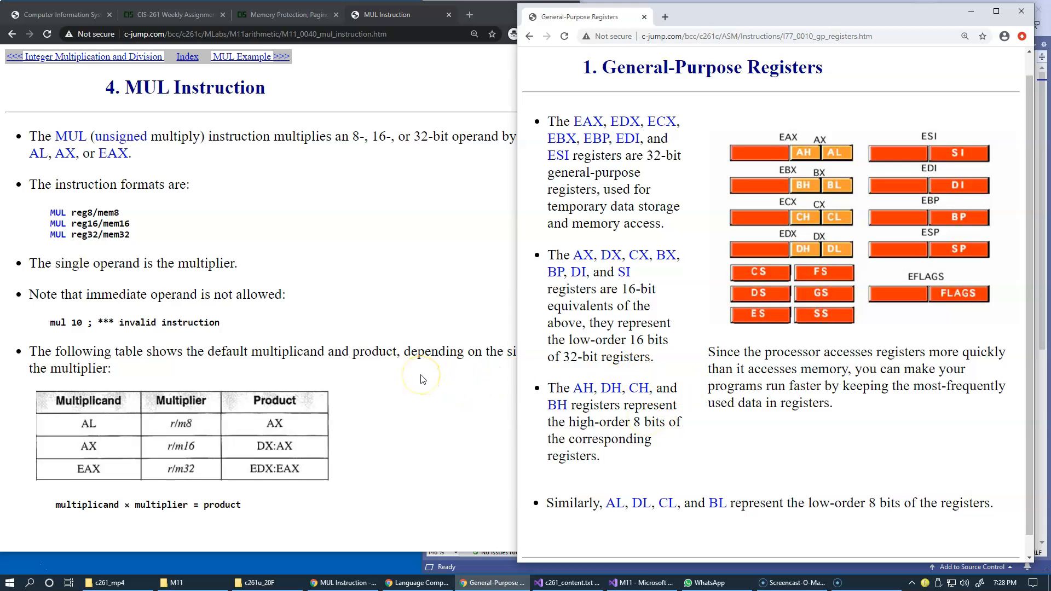
mouse_move(420, 374)
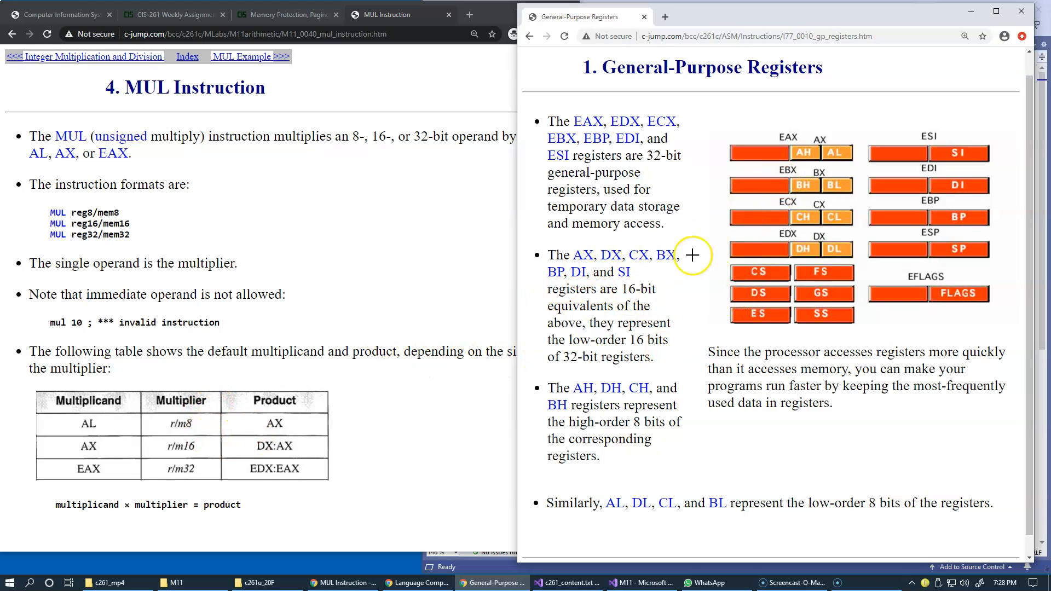
mouse_move(830, 225)
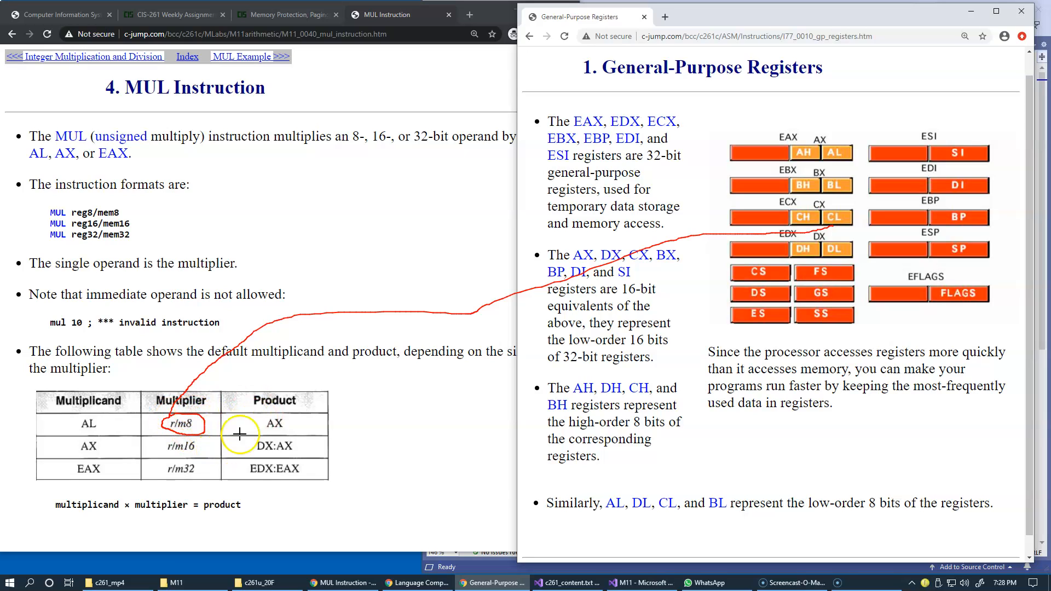
mouse_move(841, 284)
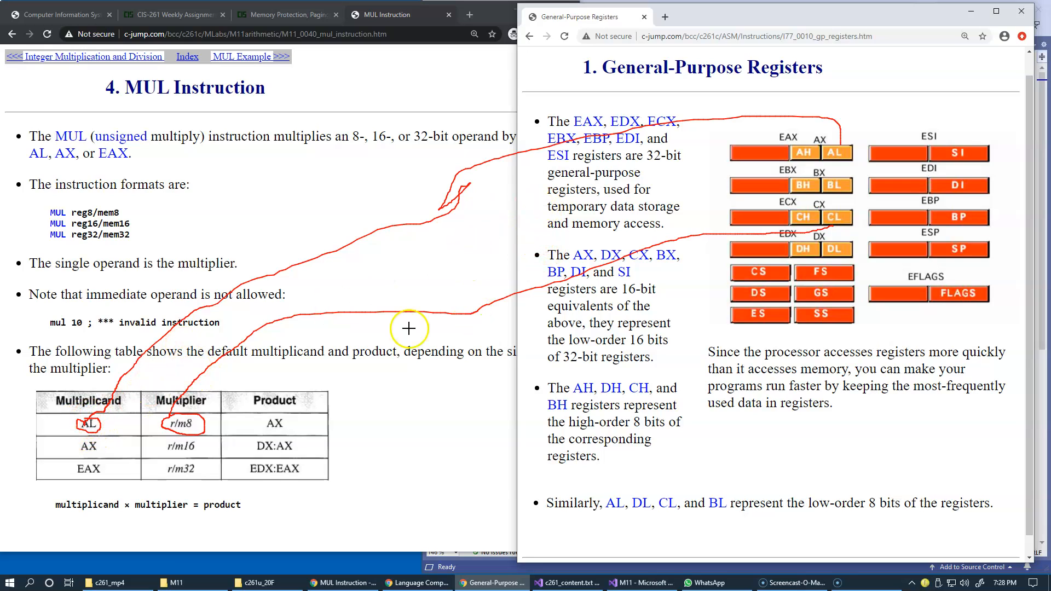
mouse_move(784, 149)
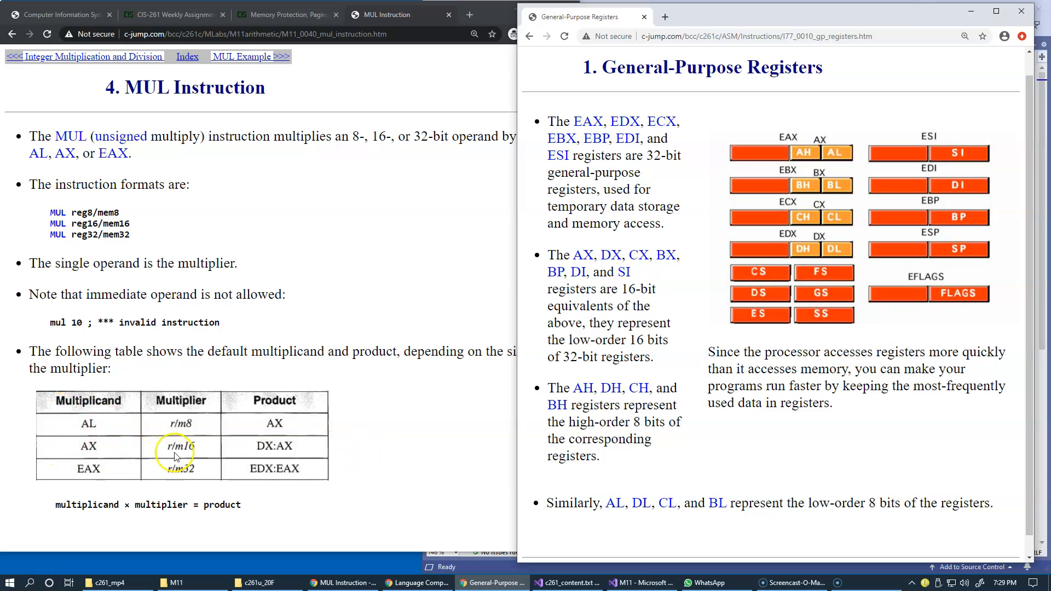
mouse_move(141, 499)
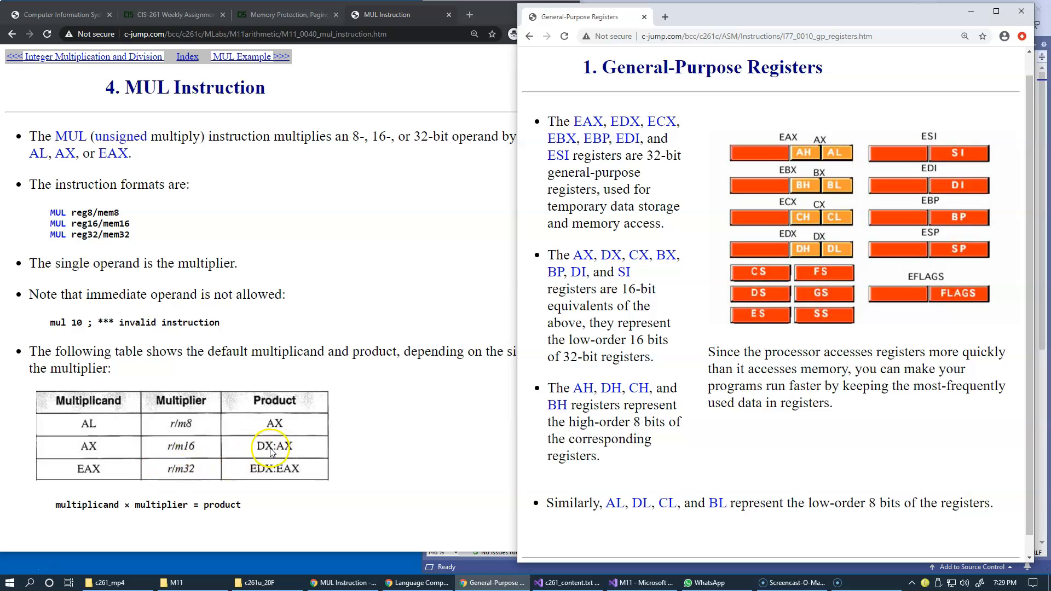
mouse_move(459, 453)
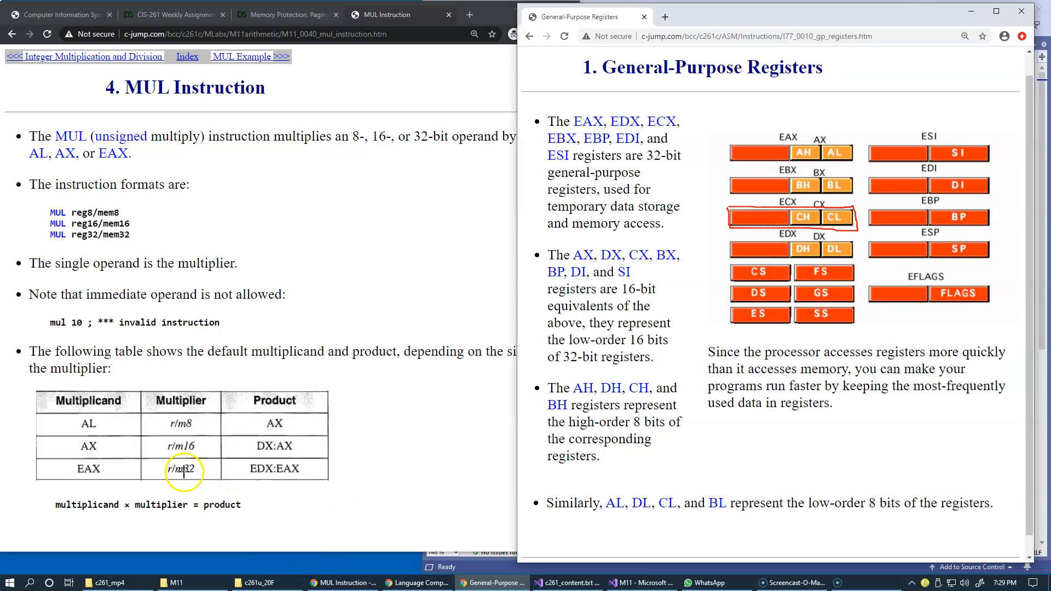
Draw red ink linking r/m32 to the ECX register and circle the EDX:EAX product
drag(185, 483, 702, 227)
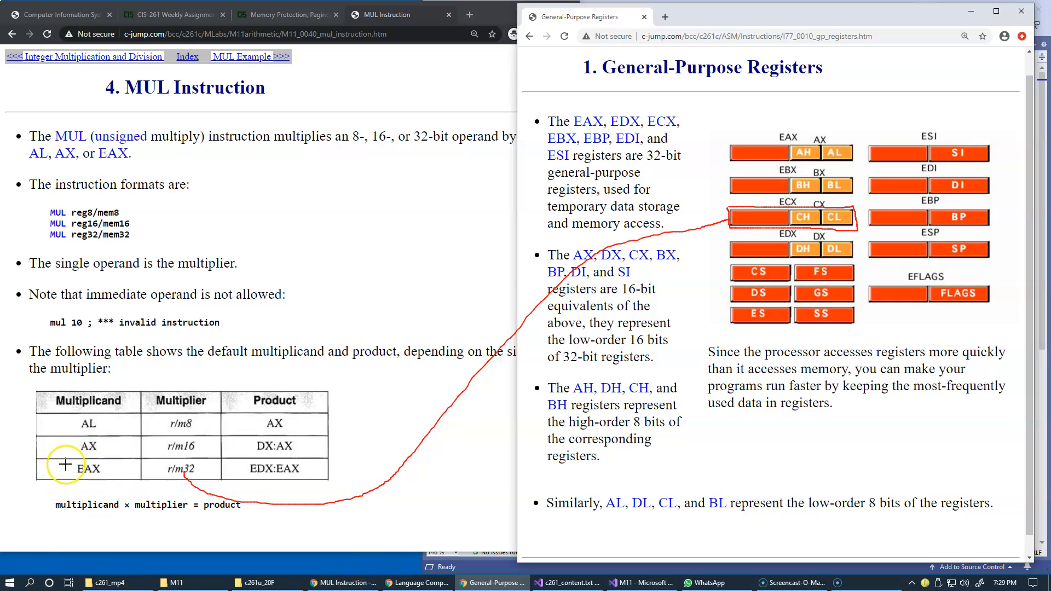
mouse_move(112, 479)
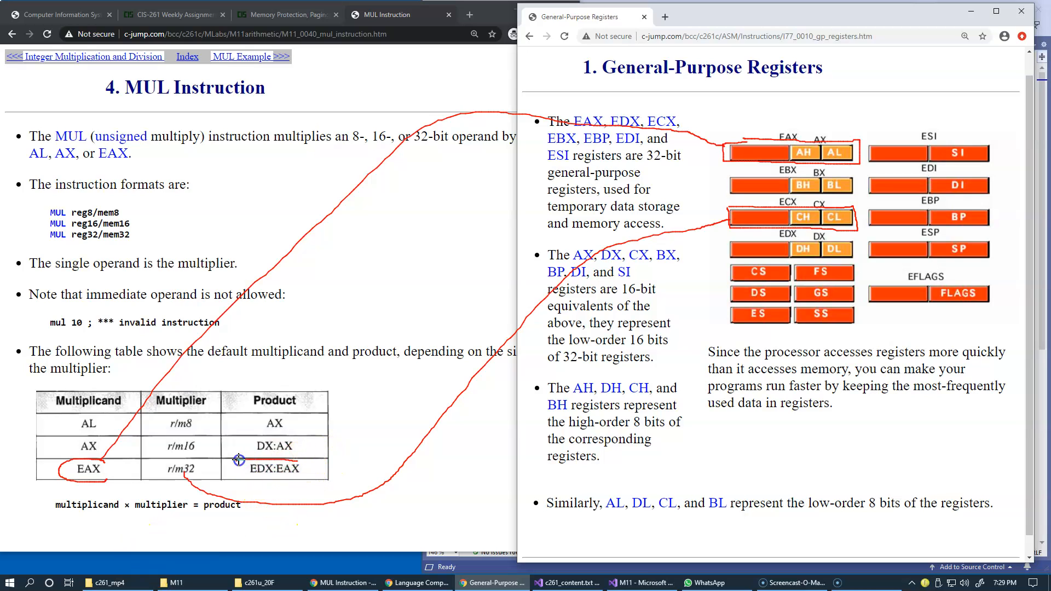
drag(238, 459, 373, 484)
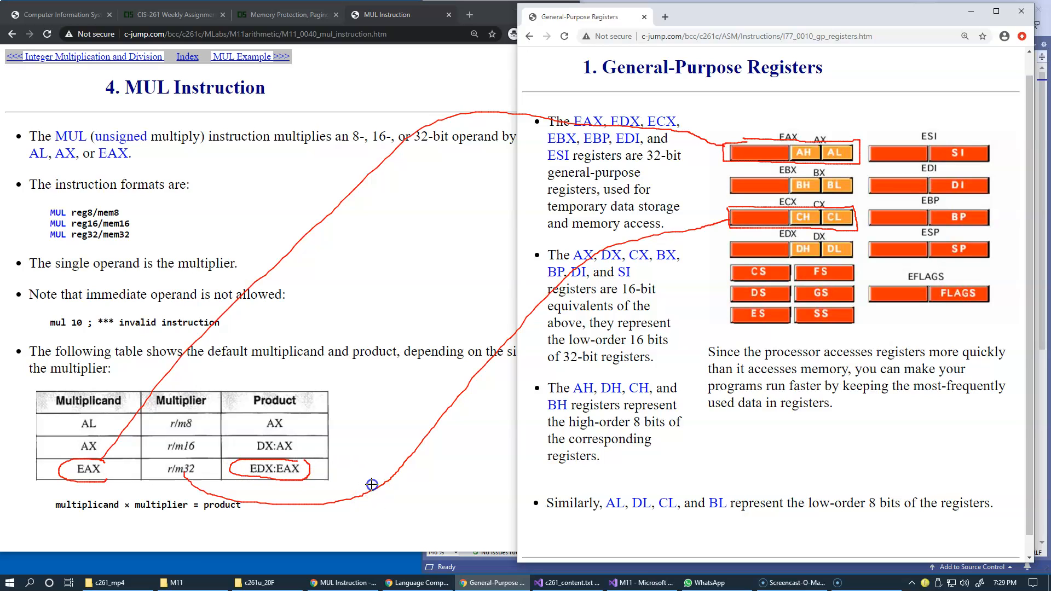
mouse_move(752, 278)
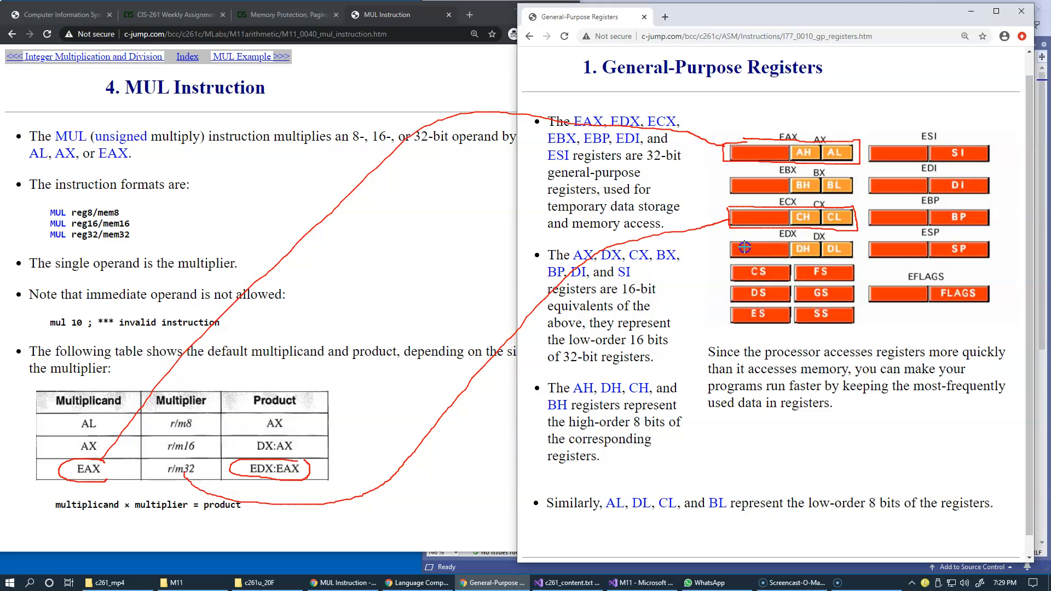
mouse_move(730, 192)
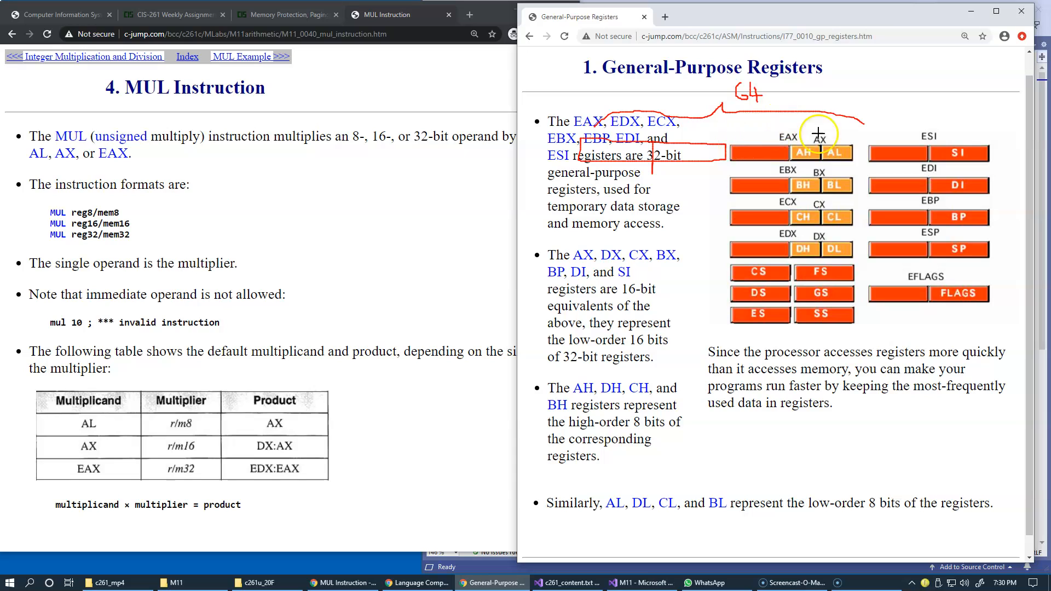
mouse_move(770, 161)
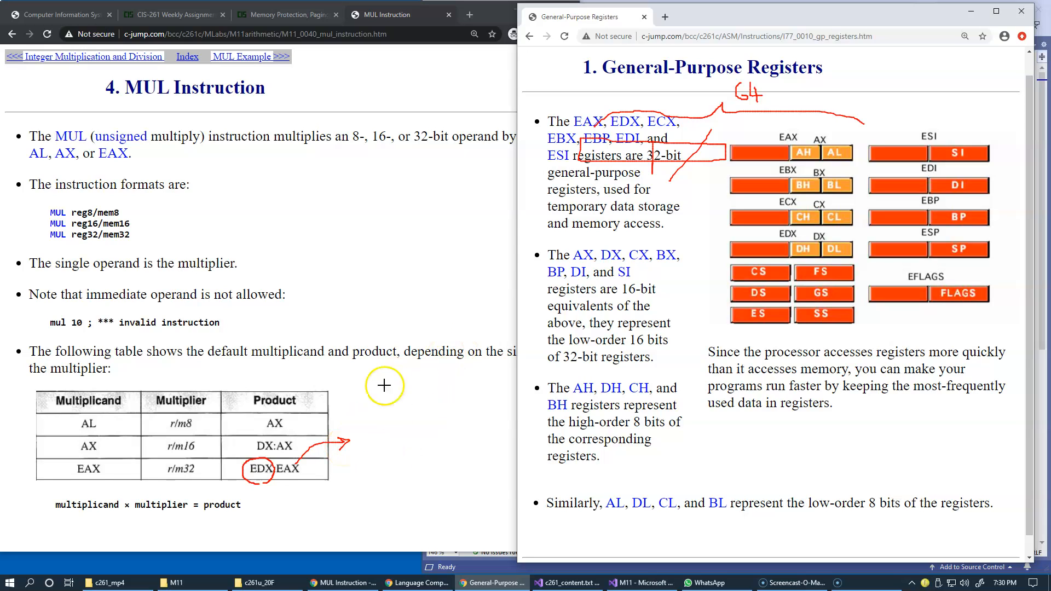
mouse_move(635, 146)
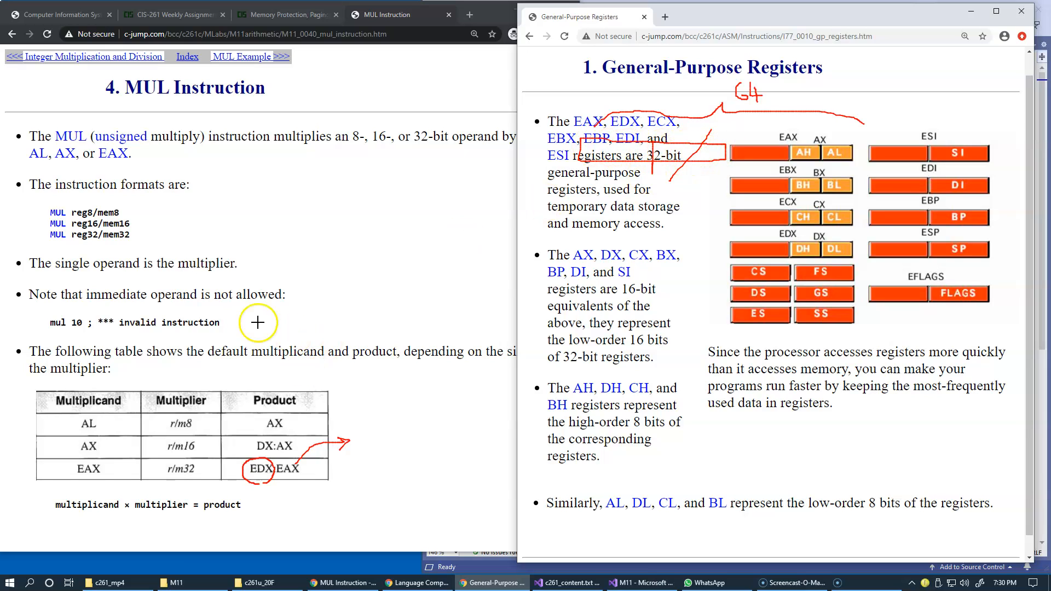
mouse_move(329, 287)
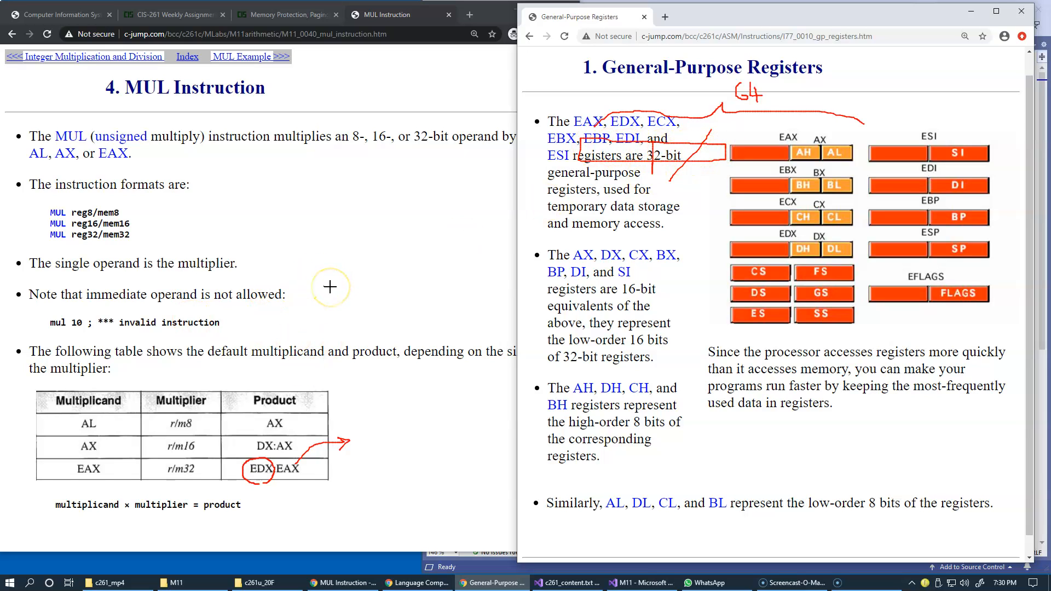